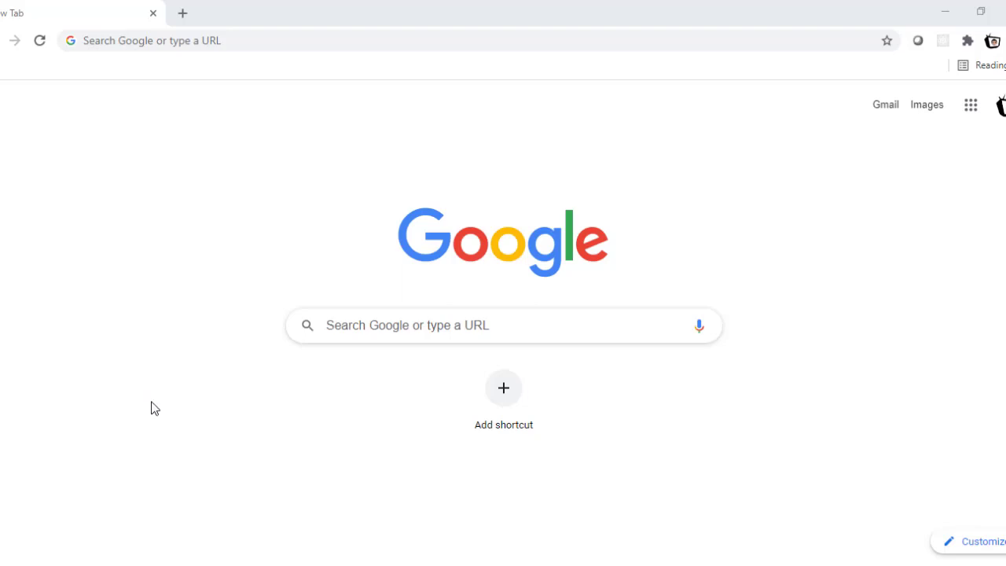
{"action": "mouse_move", "coordinate": [144, 379]}
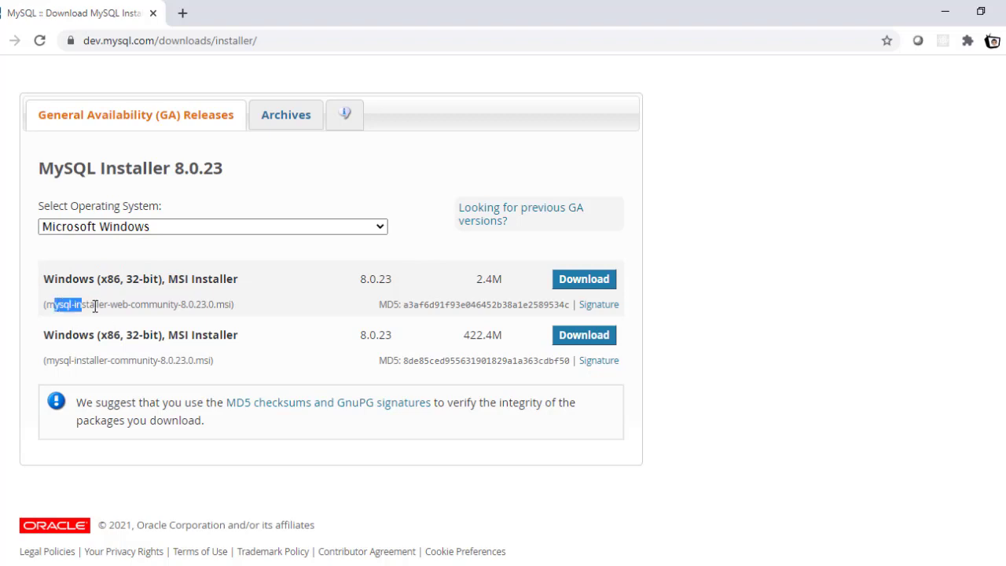
Highlight the full installer's file name on the MySQL Installer 8.0.23 download page.
{"action": "left_click_drag", "start_coordinate": [55, 305], "coordinate": [196, 305]}
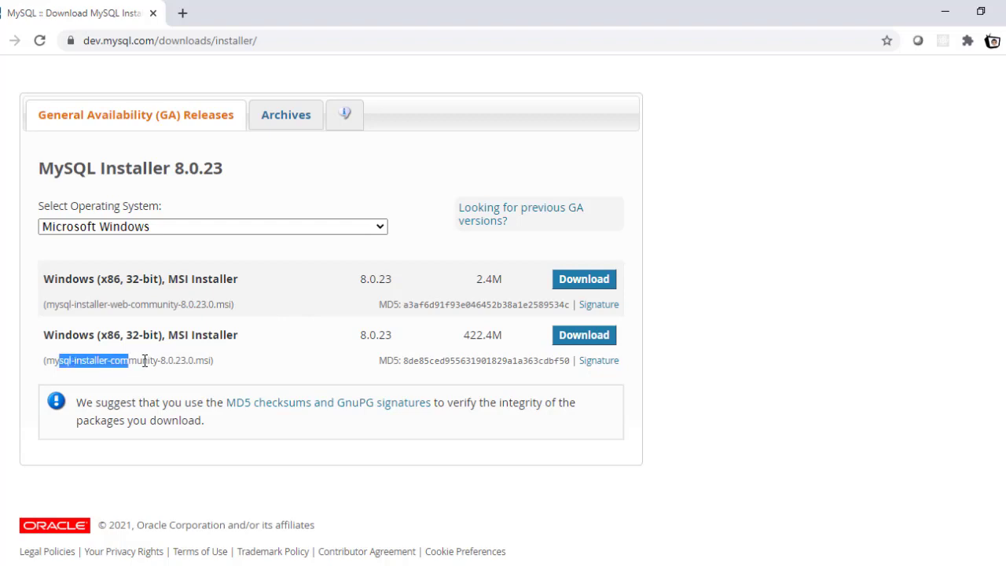
{"action": "mouse_move", "coordinate": [264, 311]}
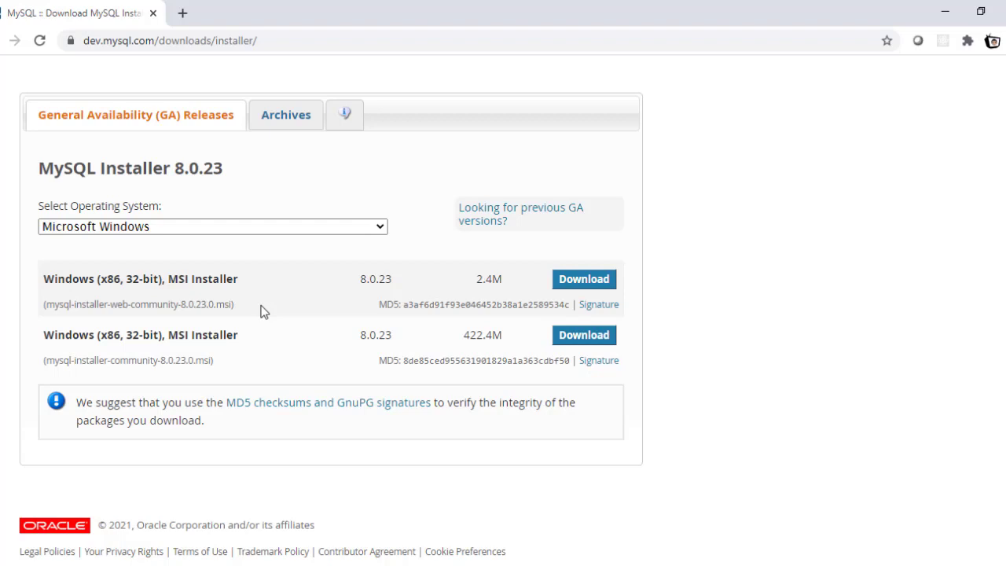
{"action": "mouse_move", "coordinate": [491, 358]}
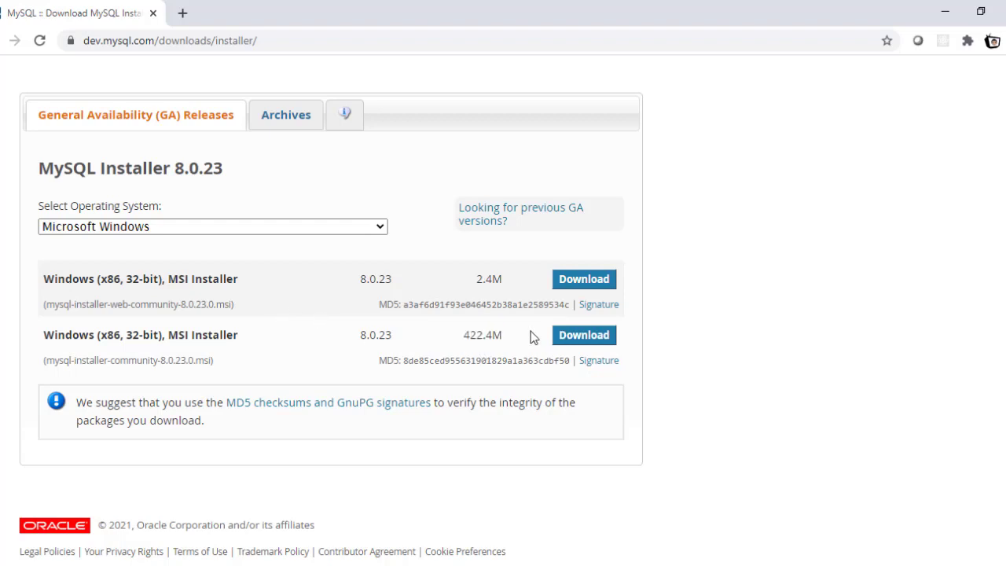
Download the 422.4M full MSI installer, skipping the Oracle account login.
{"action": "left_click", "coordinate": [584, 335]}
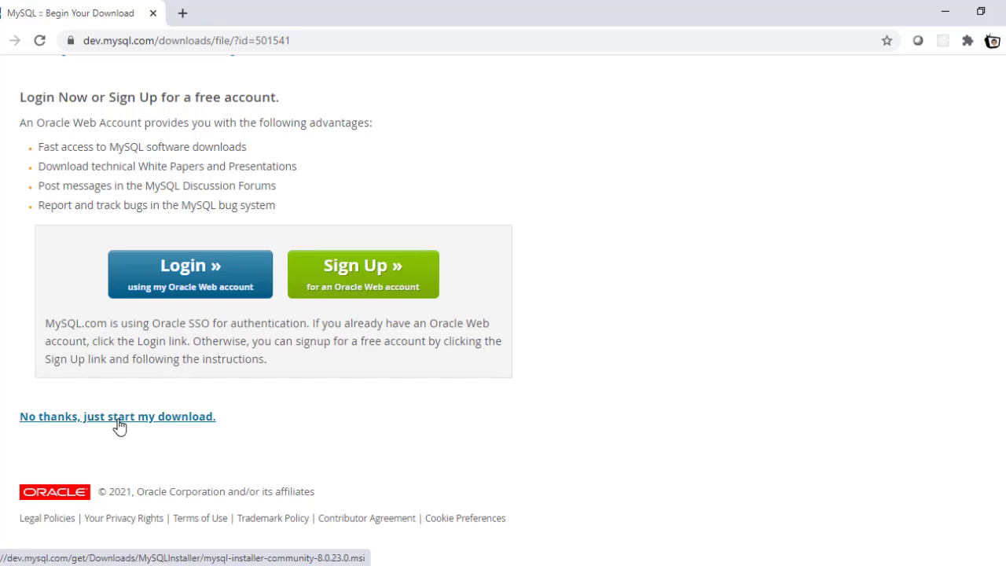
{"action": "left_click", "coordinate": [117, 415]}
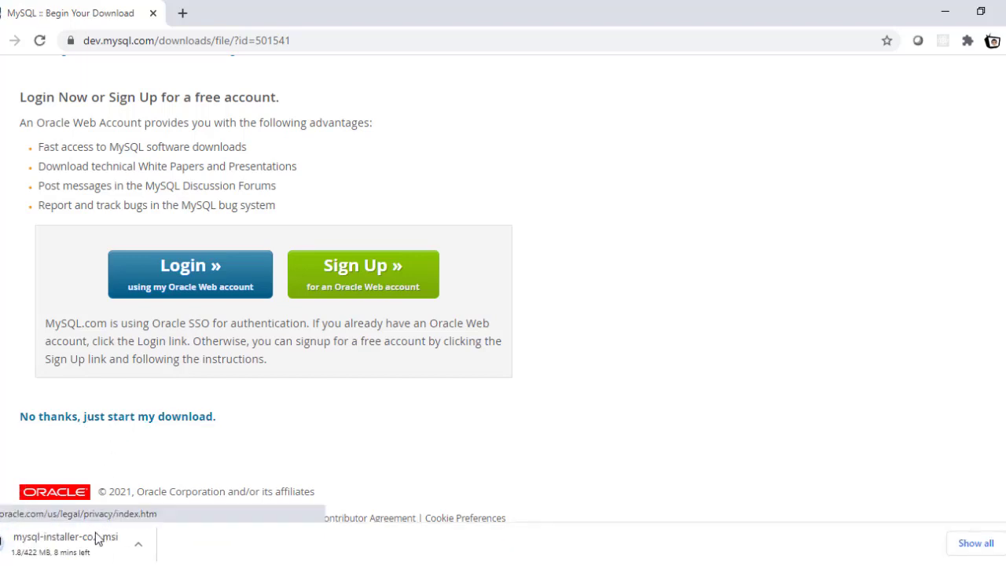
{"action": "mouse_move", "coordinate": [353, 415]}
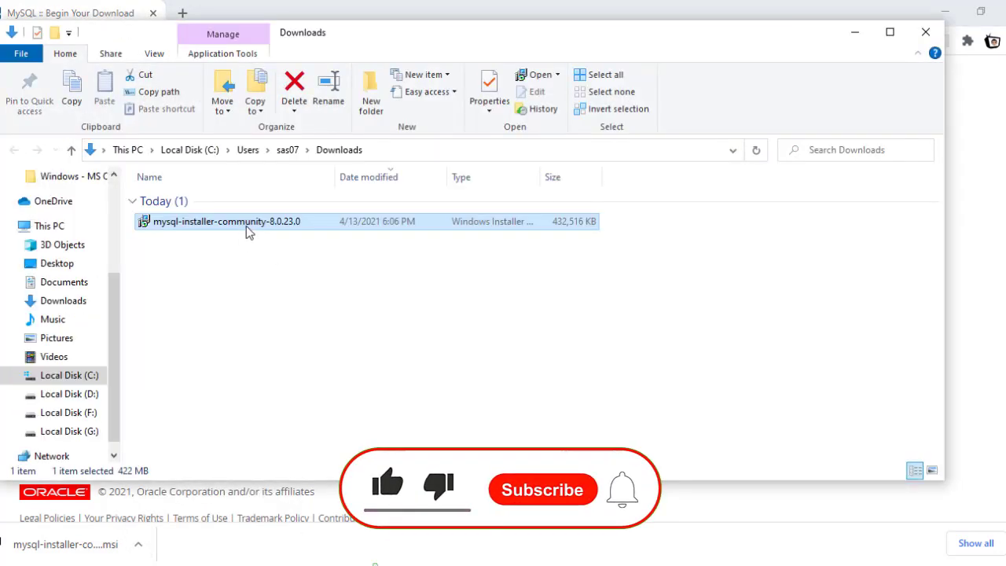
Launch mysql-installer-community-8.0.23.0 from Downloads and allow it in the security warning.
{"action": "right_click", "coordinate": [226, 220]}
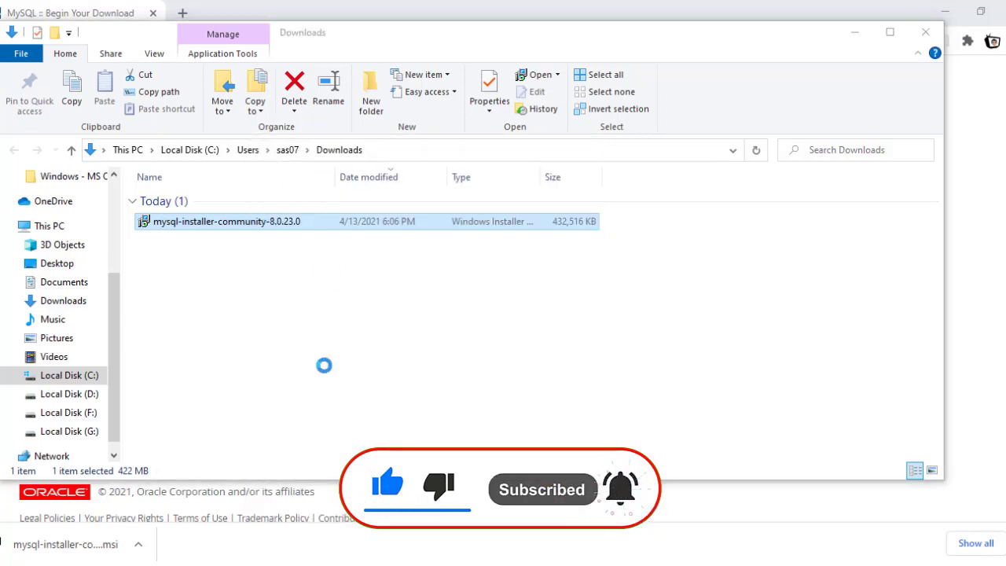
{"action": "double_click", "coordinate": [226, 220]}
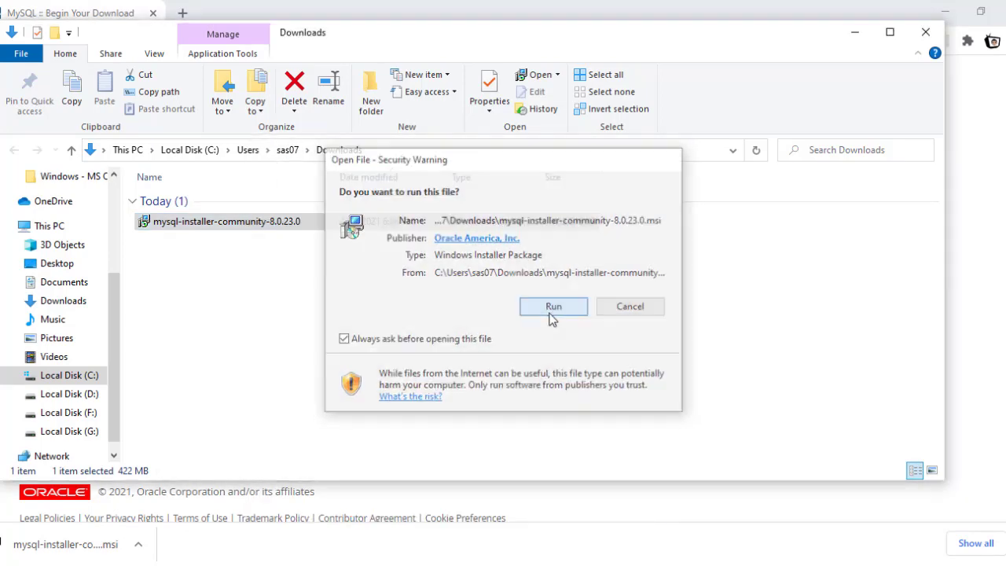
{"action": "left_click", "coordinate": [553, 305]}
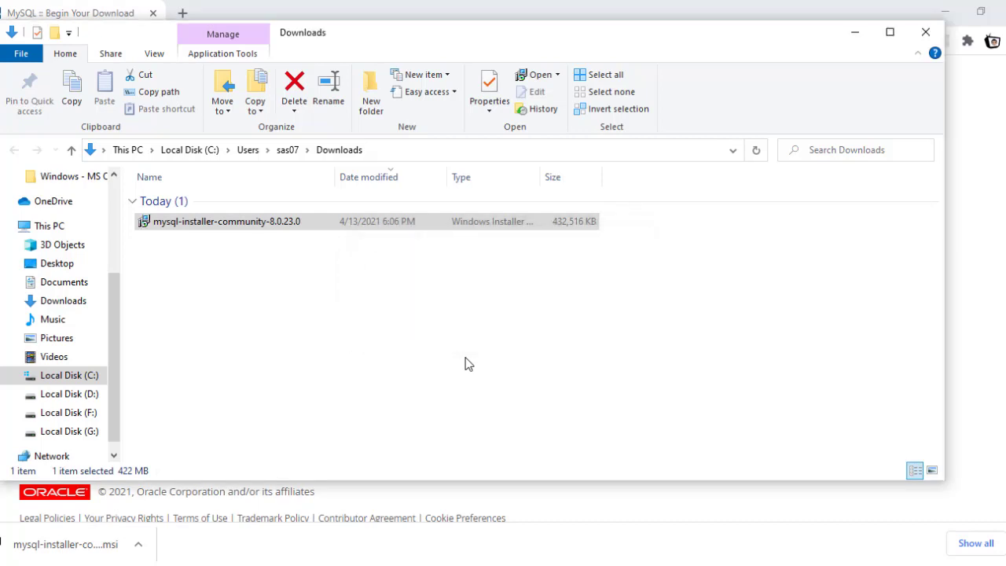
{"action": "double_click", "coordinate": [226, 220]}
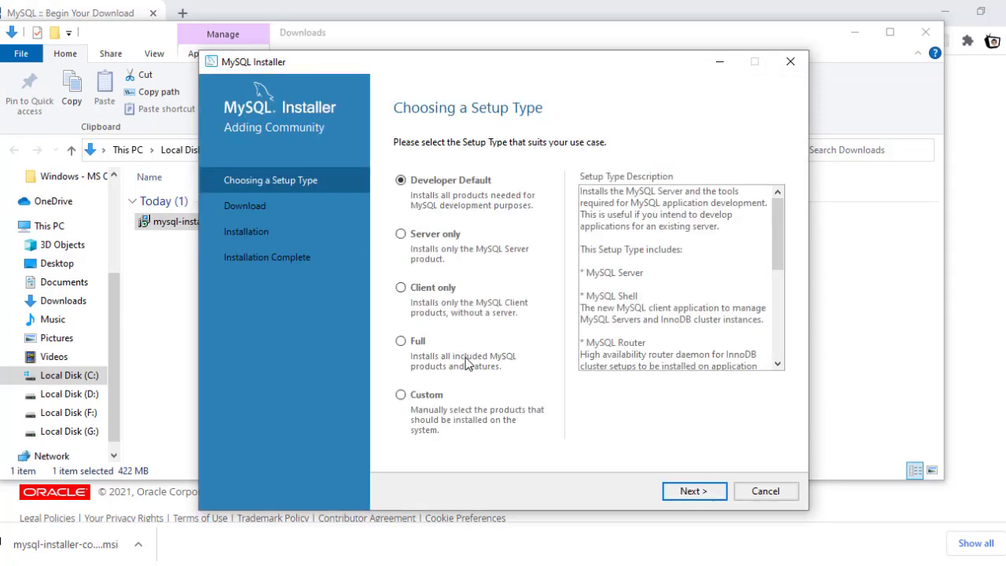
{"action": "mouse_move", "coordinate": [490, 201]}
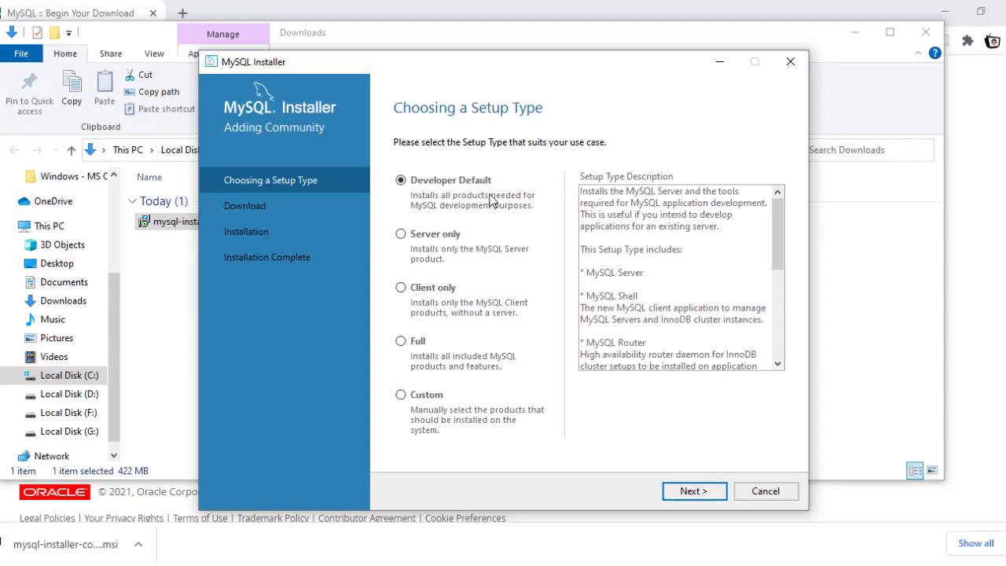
{"action": "mouse_move", "coordinate": [447, 370]}
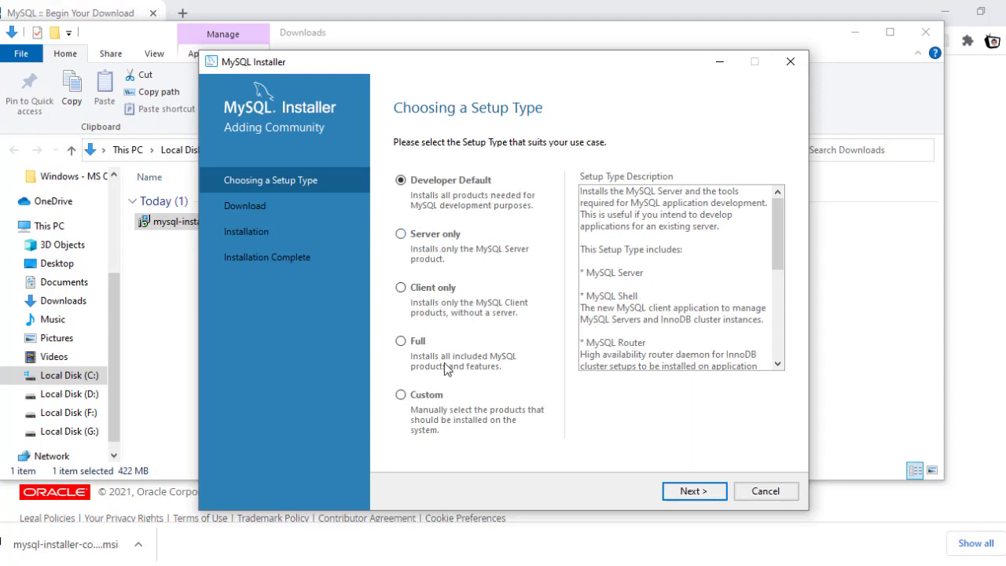
{"action": "mouse_move", "coordinate": [462, 430]}
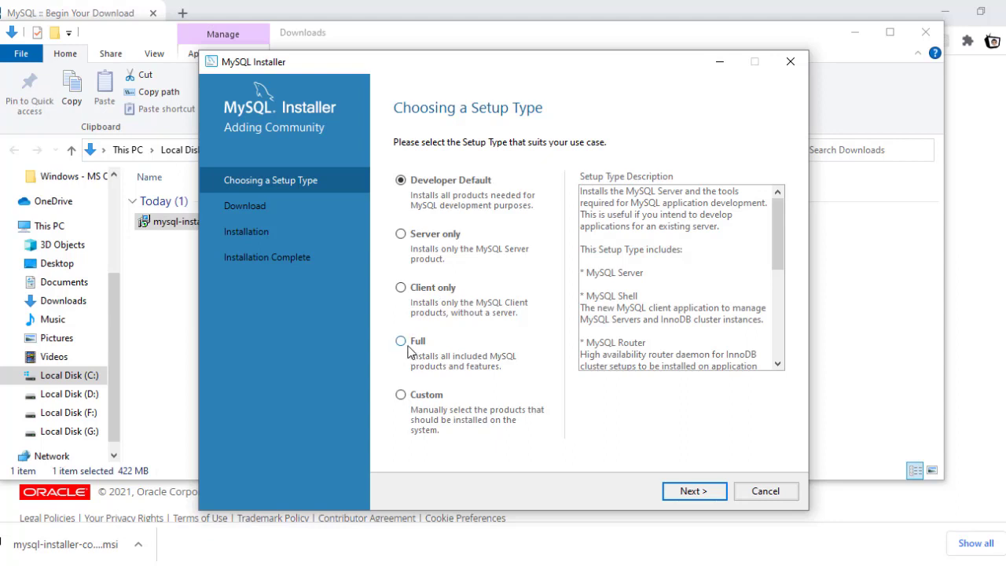
Select the Full setup type and continue to the next page.
{"action": "left_click", "coordinate": [400, 340]}
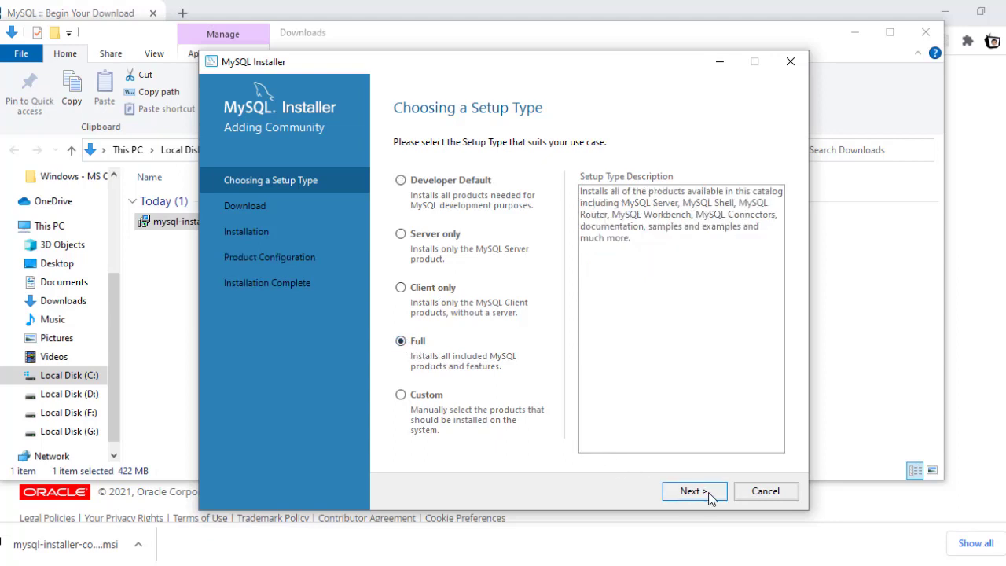
{"action": "left_click", "coordinate": [694, 490]}
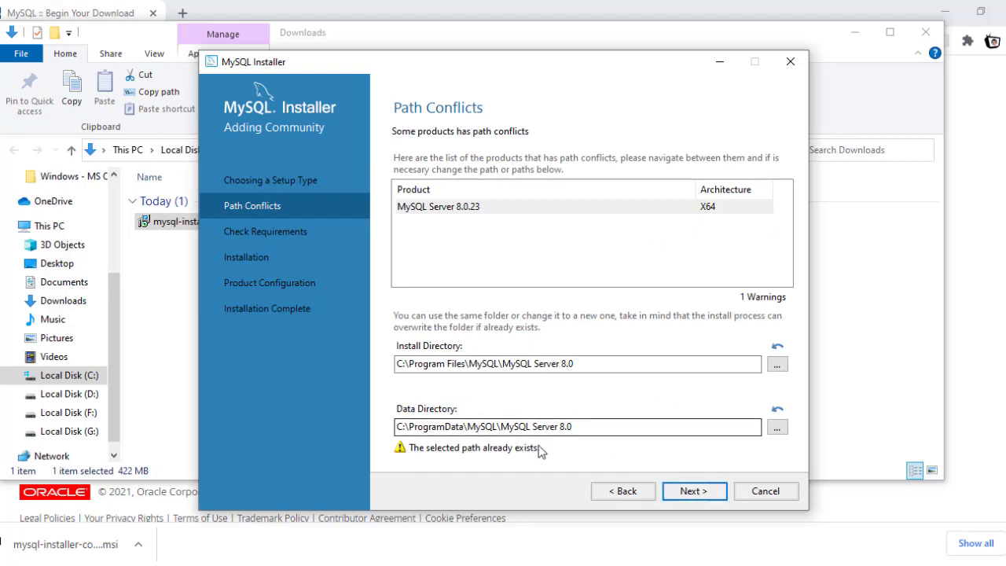
{"action": "mouse_move", "coordinate": [597, 459]}
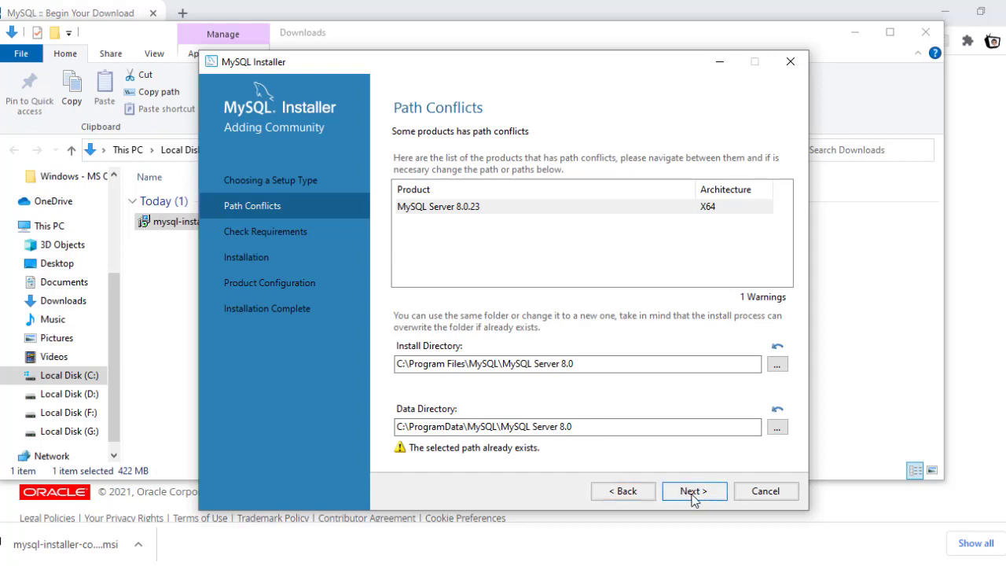
Accept the existing MySQL Server 8.0 paths and skip the unmet Connector/Python requirement.
{"action": "left_click", "coordinate": [695, 491]}
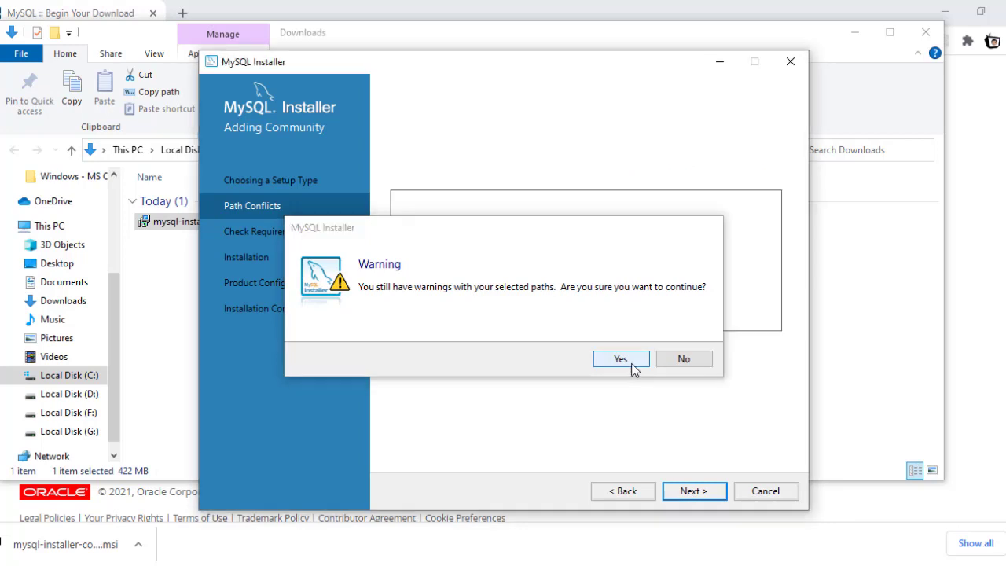
{"action": "left_click", "coordinate": [619, 358]}
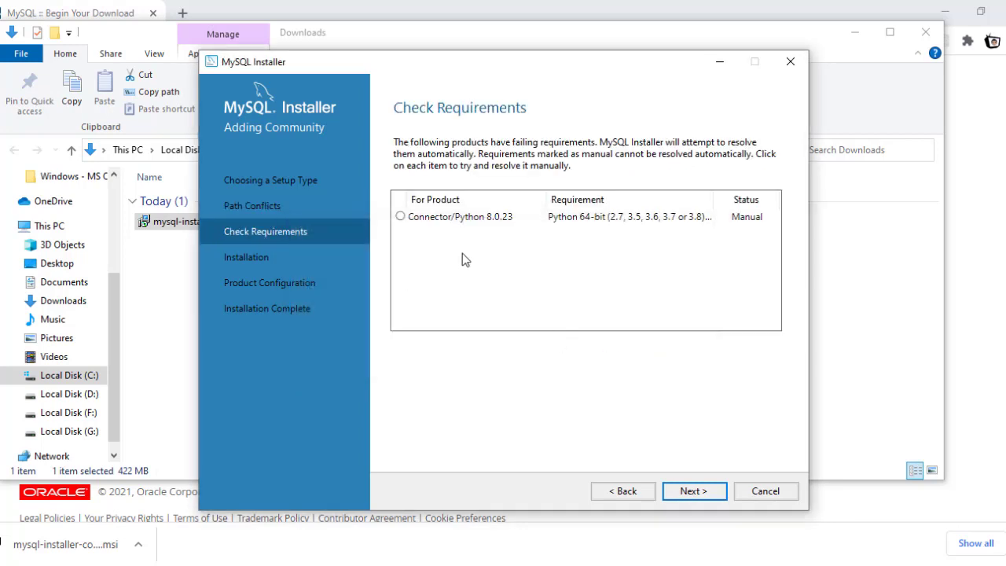
{"action": "mouse_move", "coordinate": [470, 220]}
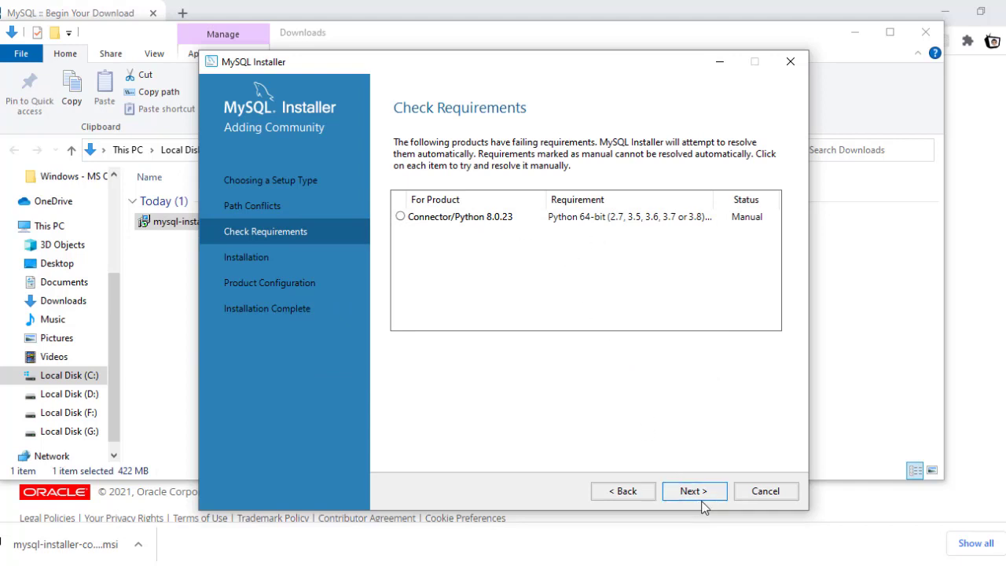
{"action": "left_click", "coordinate": [693, 490]}
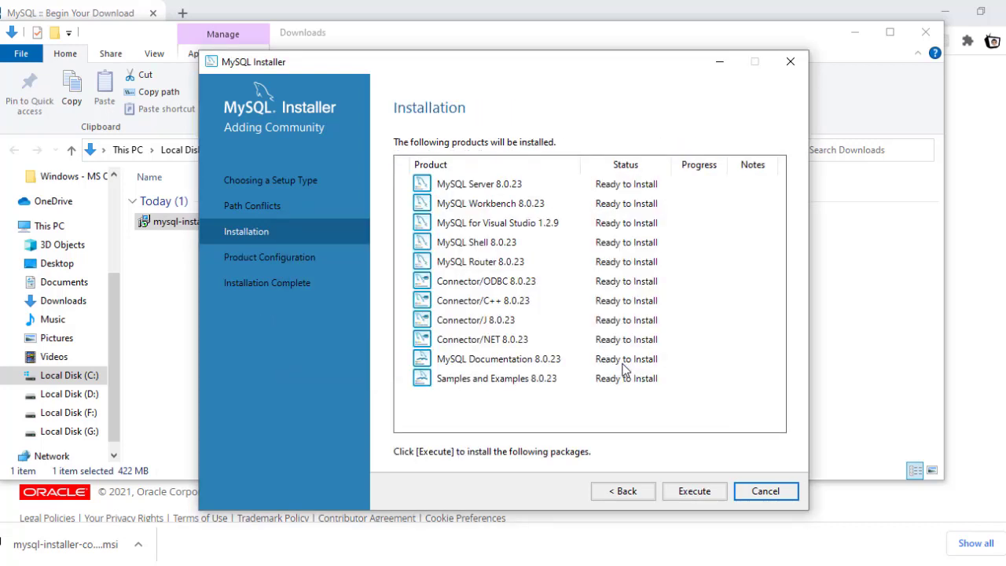
{"action": "mouse_move", "coordinate": [541, 245]}
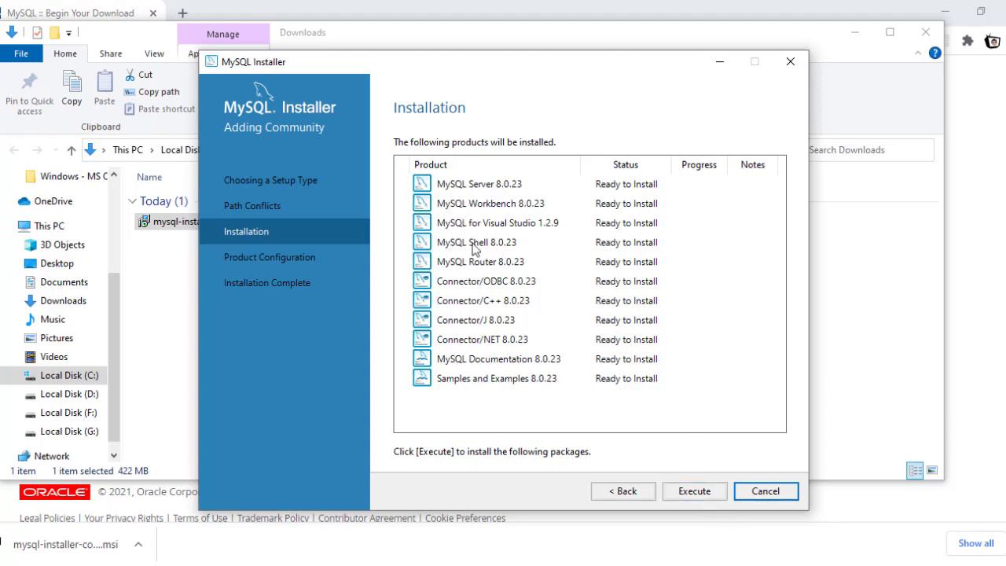
{"action": "mouse_move", "coordinate": [496, 280]}
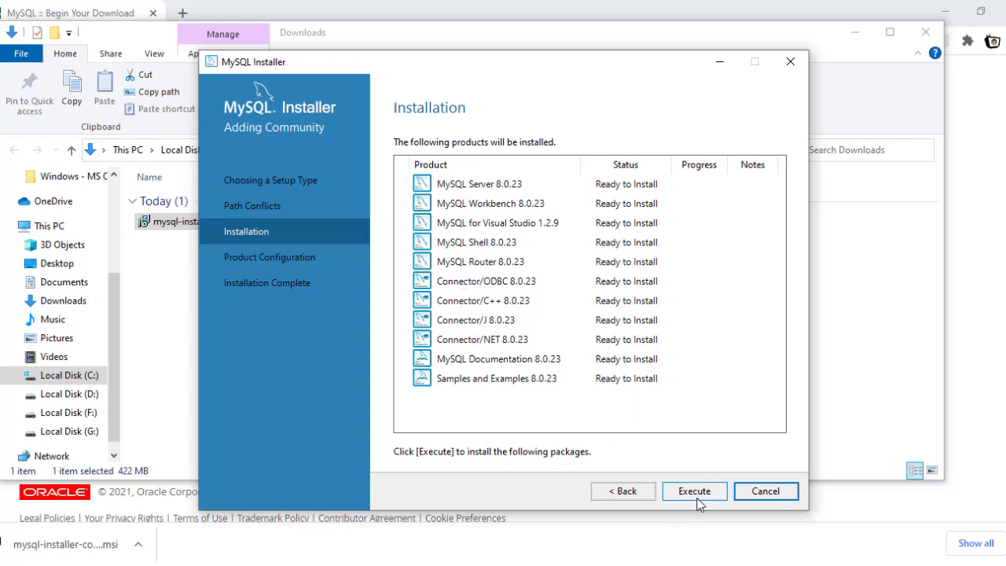
Execute installation of all eleven products and continue into MySQL Server configuration.
{"action": "left_click", "coordinate": [695, 491]}
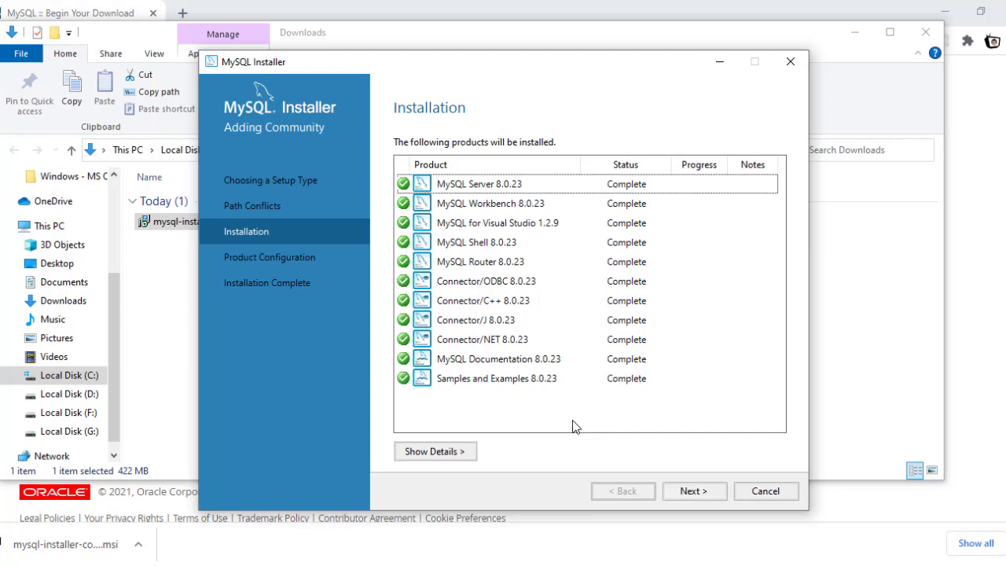
{"action": "mouse_move", "coordinate": [694, 490]}
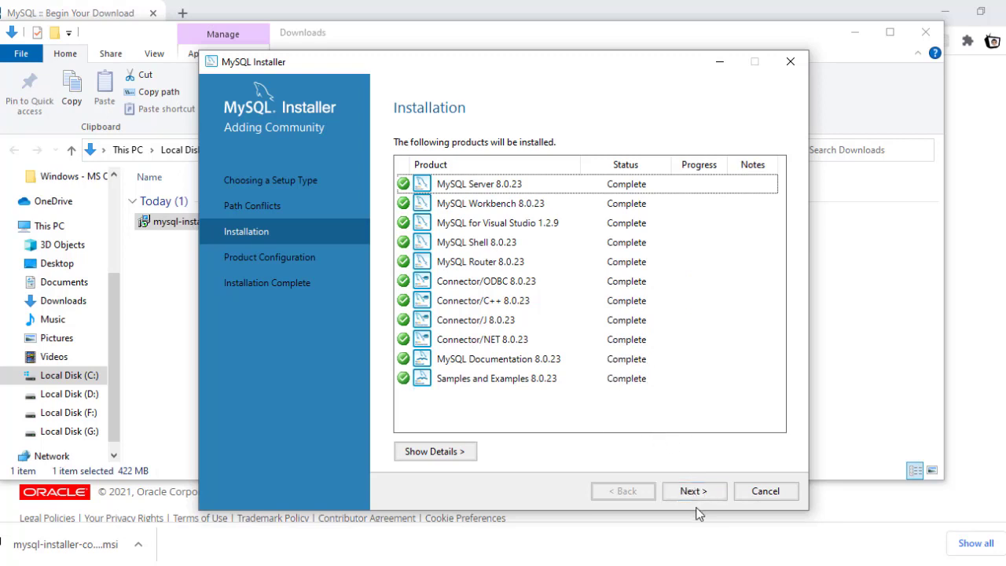
{"action": "left_click", "coordinate": [693, 490]}
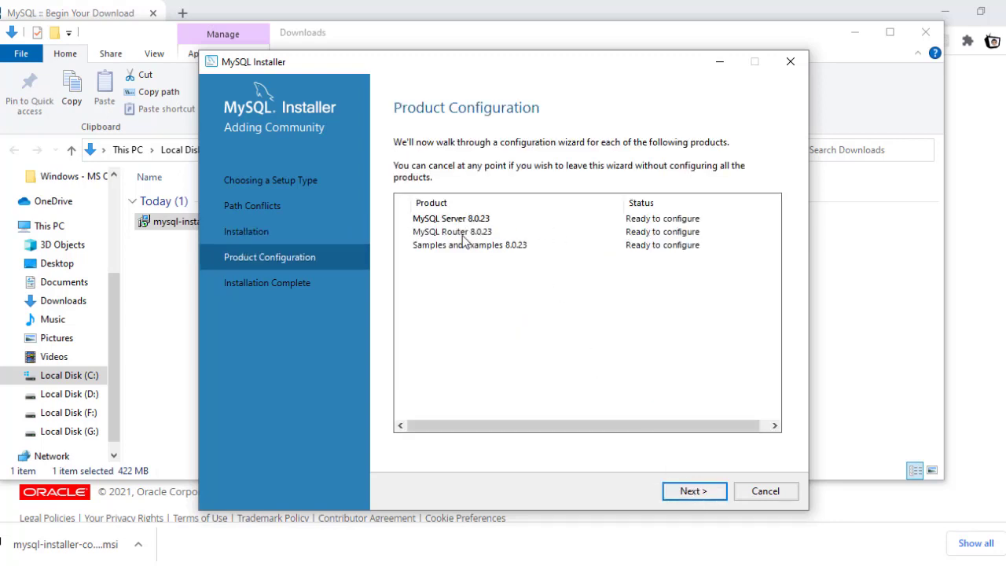
{"action": "mouse_move", "coordinate": [715, 455]}
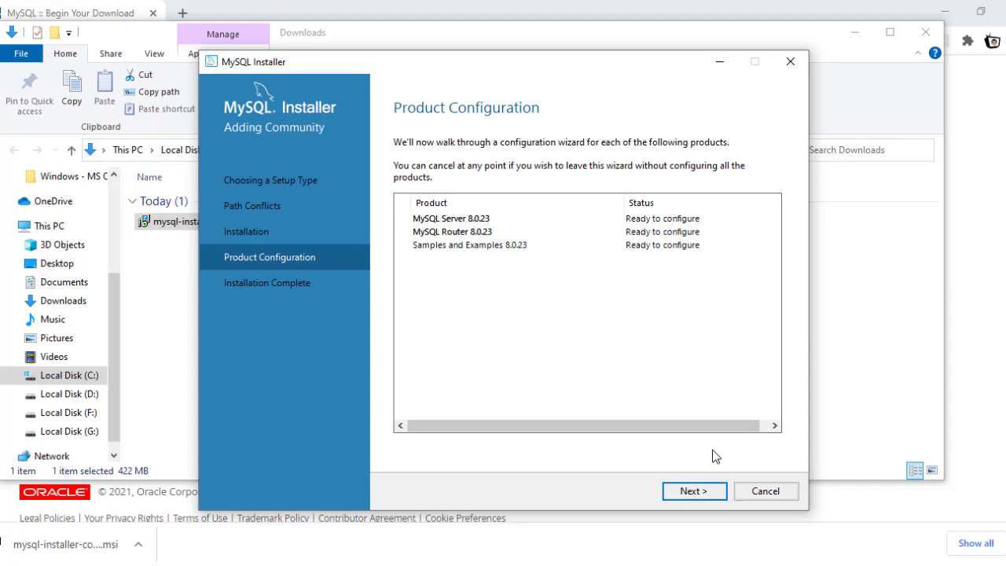
{"action": "left_click", "coordinate": [693, 491]}
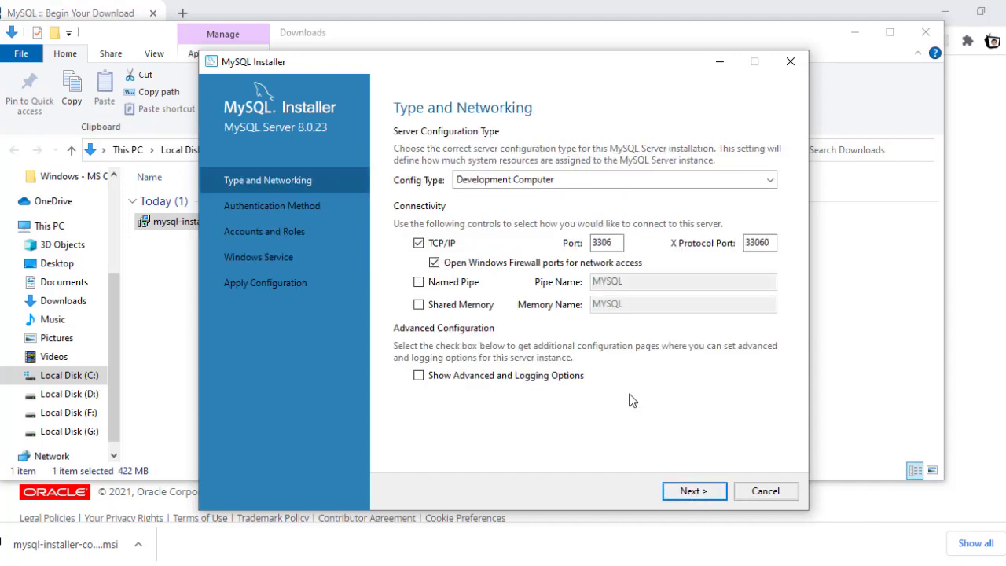
Keep the Development Computer config type with TCP/IP port 3306 and continue.
{"action": "left_click", "coordinate": [767, 179]}
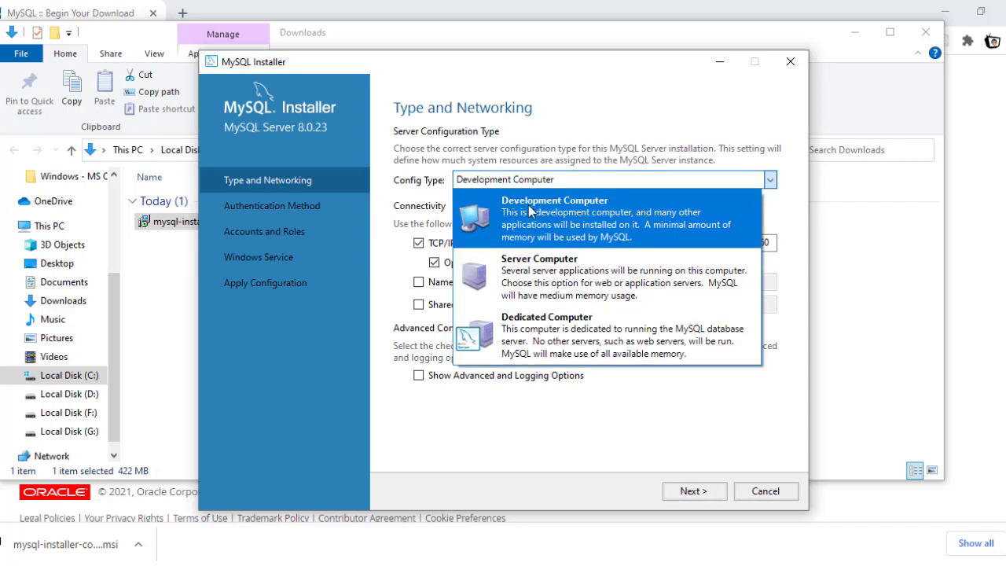
{"action": "mouse_move", "coordinate": [531, 349]}
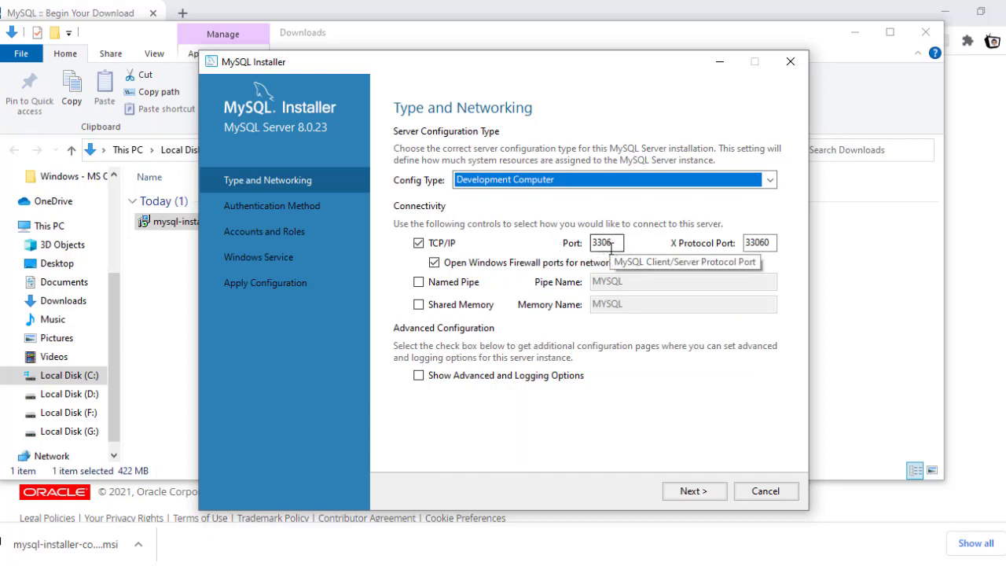
{"action": "mouse_move", "coordinate": [600, 289]}
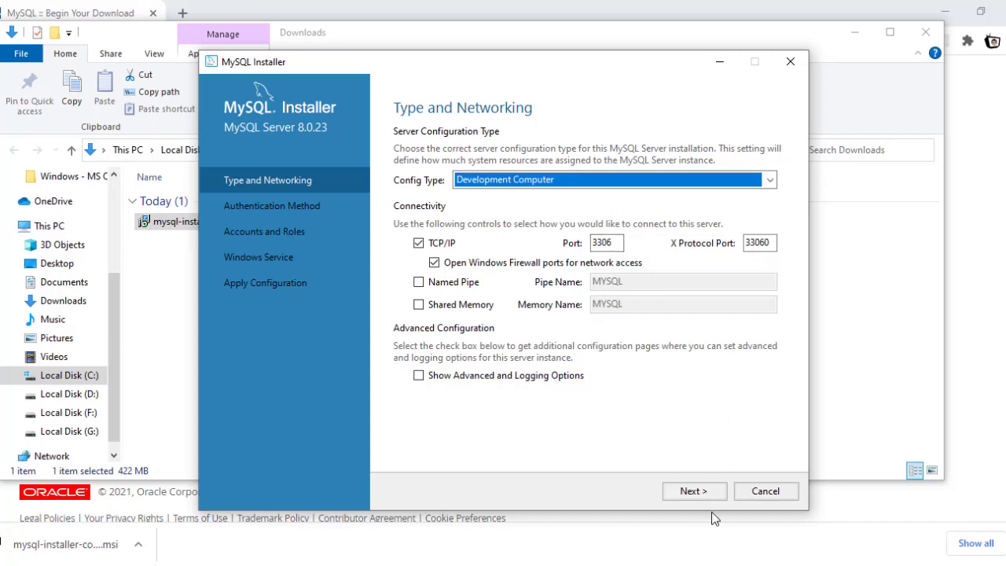
{"action": "left_click", "coordinate": [693, 490]}
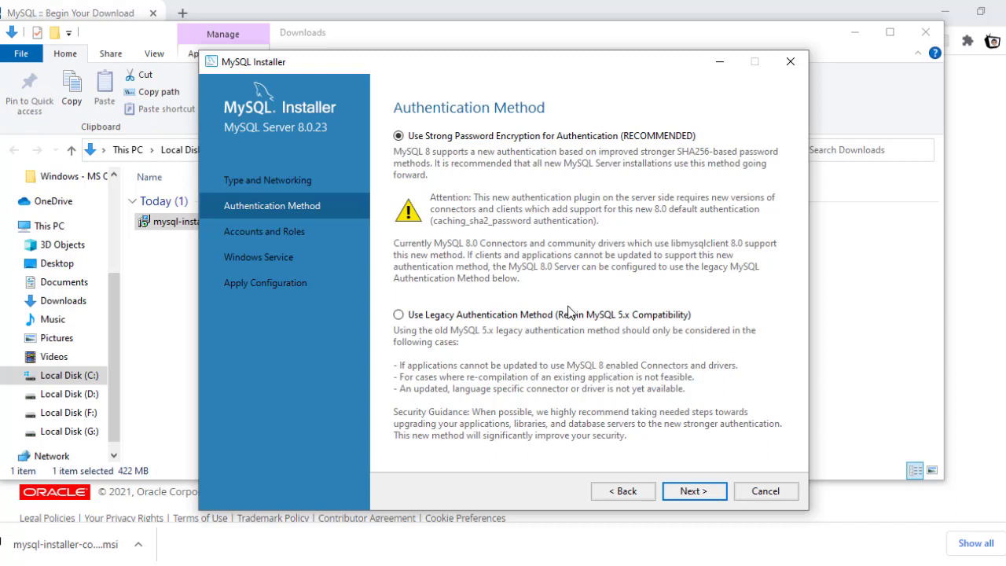
{"action": "mouse_move", "coordinate": [658, 151]}
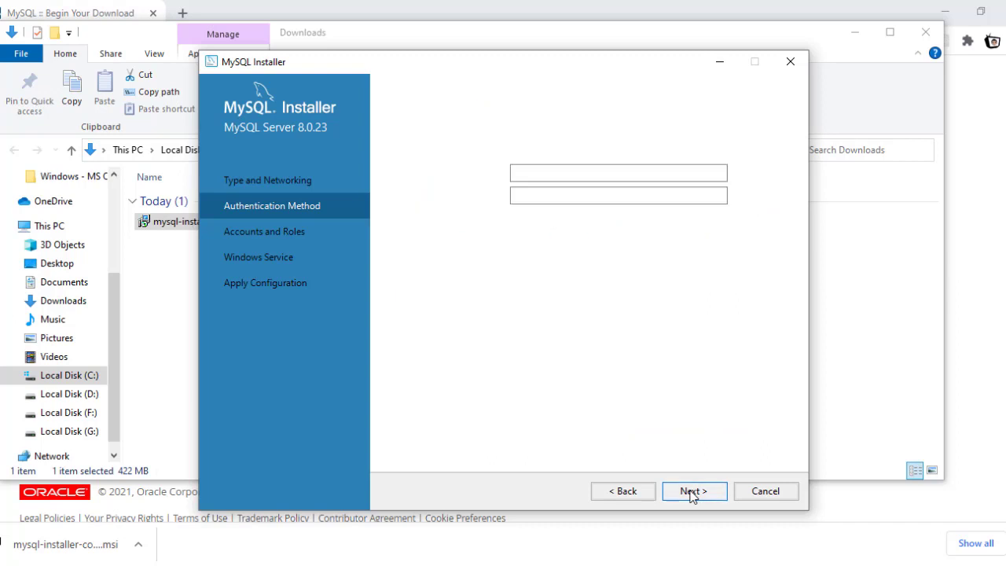
Keep the recommended authentication, enter the root password and check it until accepted.
{"action": "left_click", "coordinate": [693, 490]}
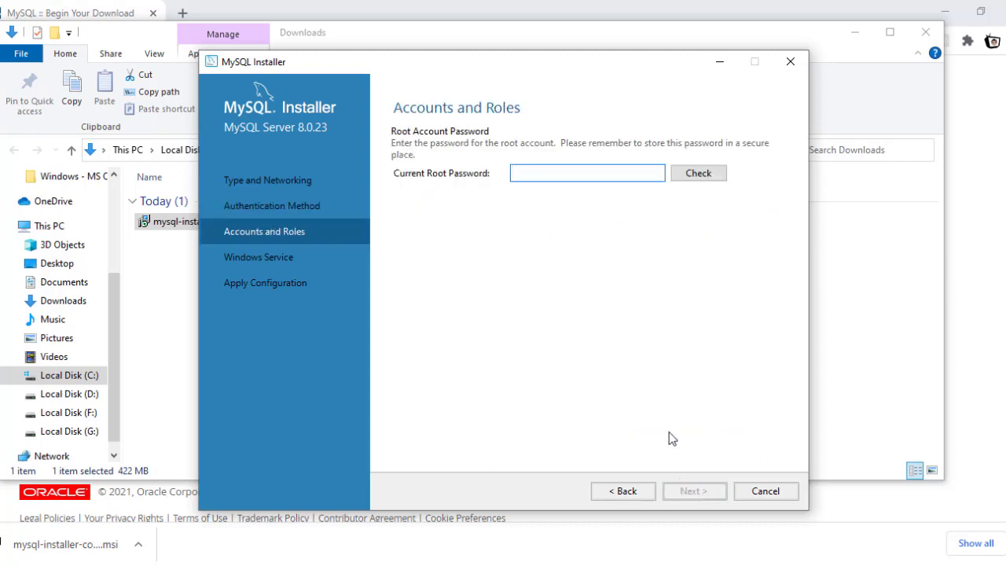
{"action": "mouse_move", "coordinate": [644, 393]}
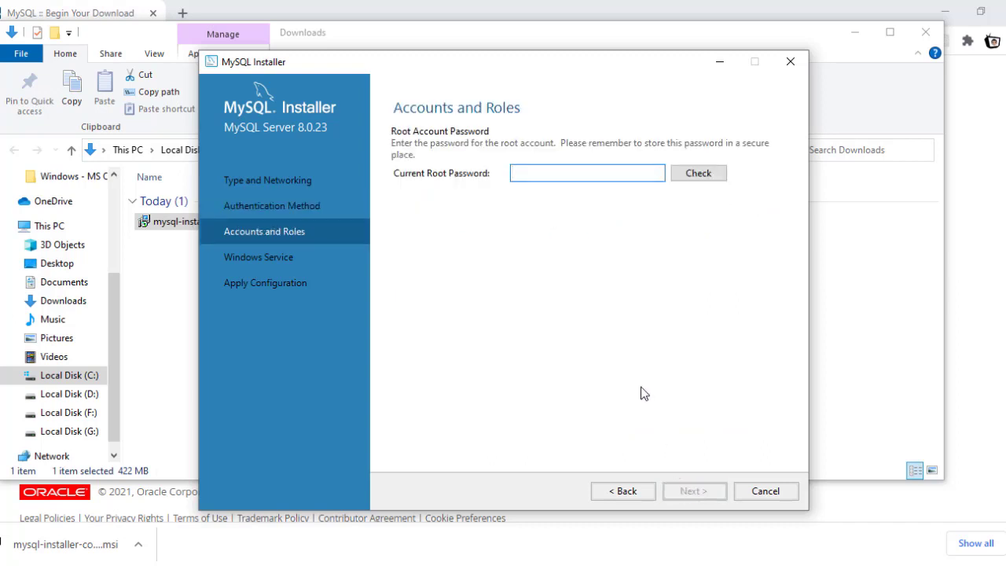
{"action": "type", "text": "password"}
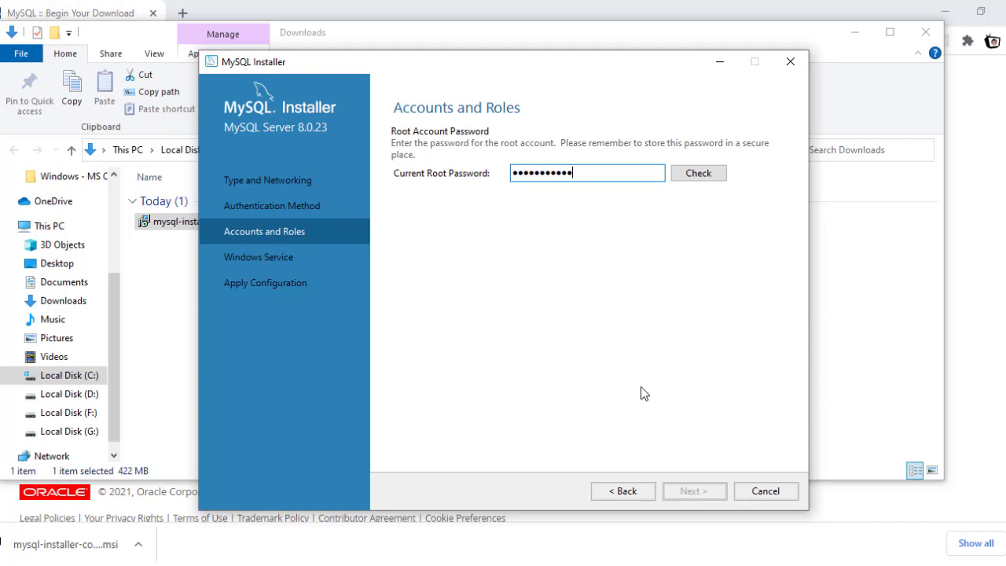
{"action": "left_click", "coordinate": [698, 173]}
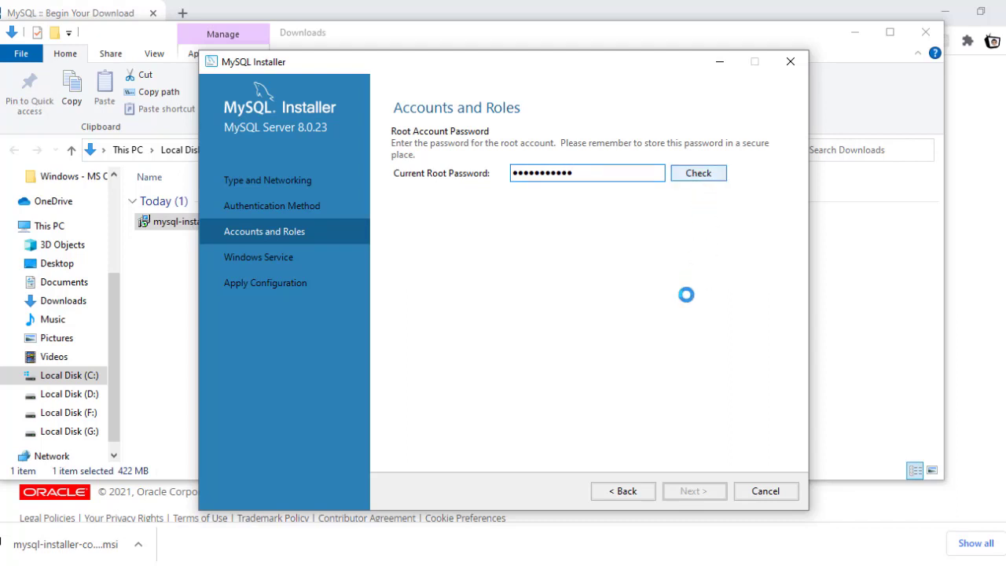
{"action": "left_click", "coordinate": [698, 173]}
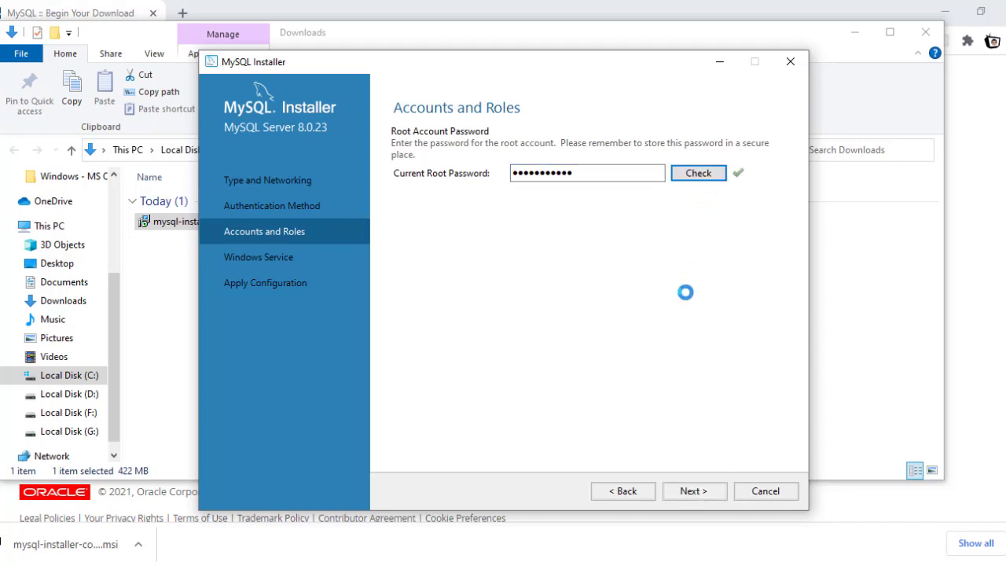
Keep the MYSQL80 Windows service defaults and continue to Apply Configuration.
{"action": "left_click", "coordinate": [693, 491]}
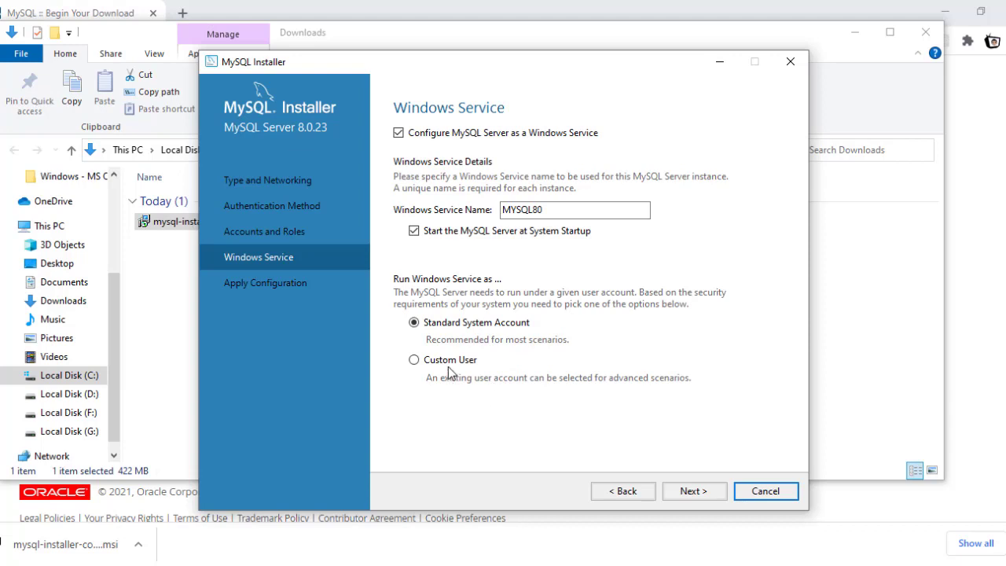
{"action": "mouse_move", "coordinate": [462, 374]}
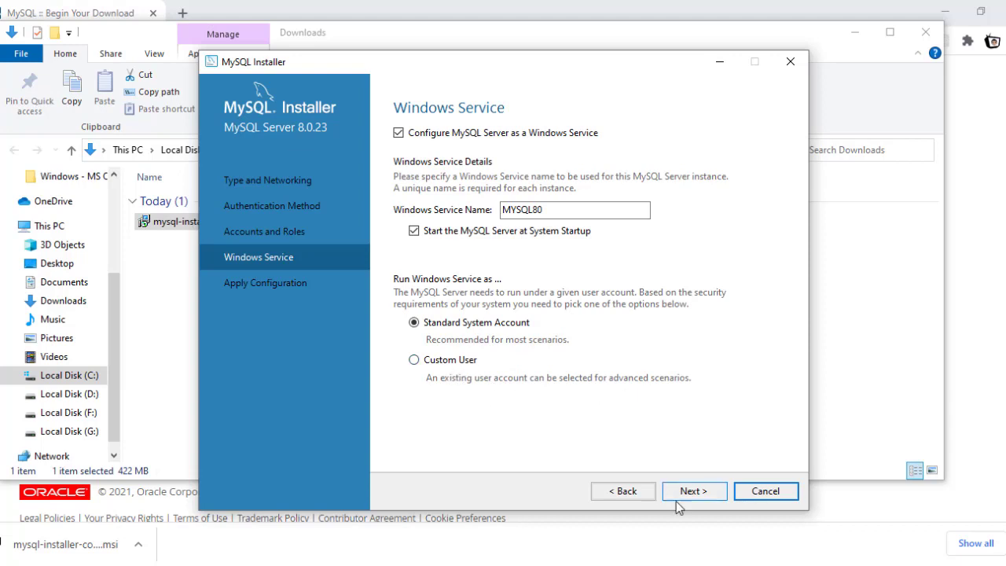
{"action": "left_click", "coordinate": [693, 491]}
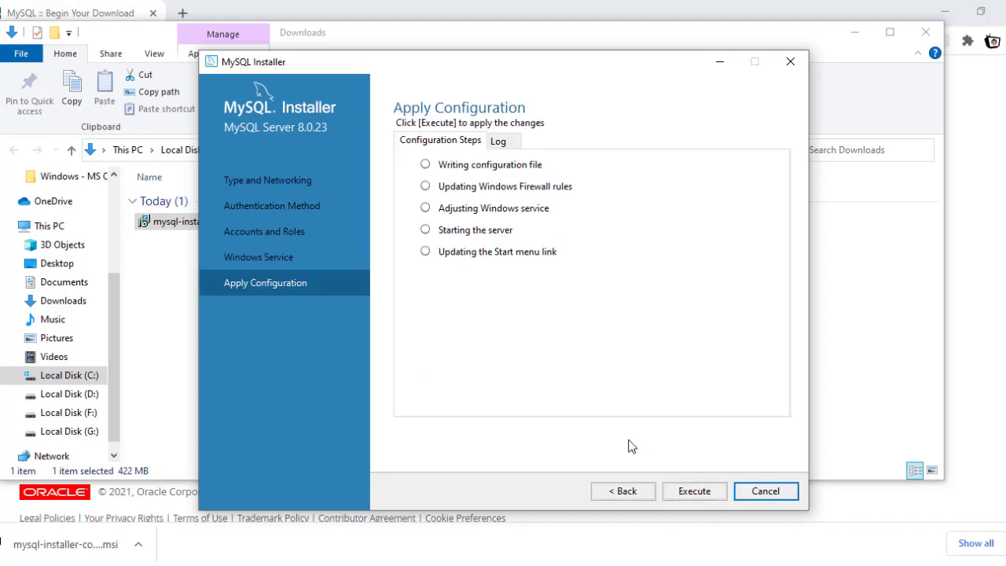
Execute the server configuration so all five steps, including server start, complete.
{"action": "left_click", "coordinate": [695, 490]}
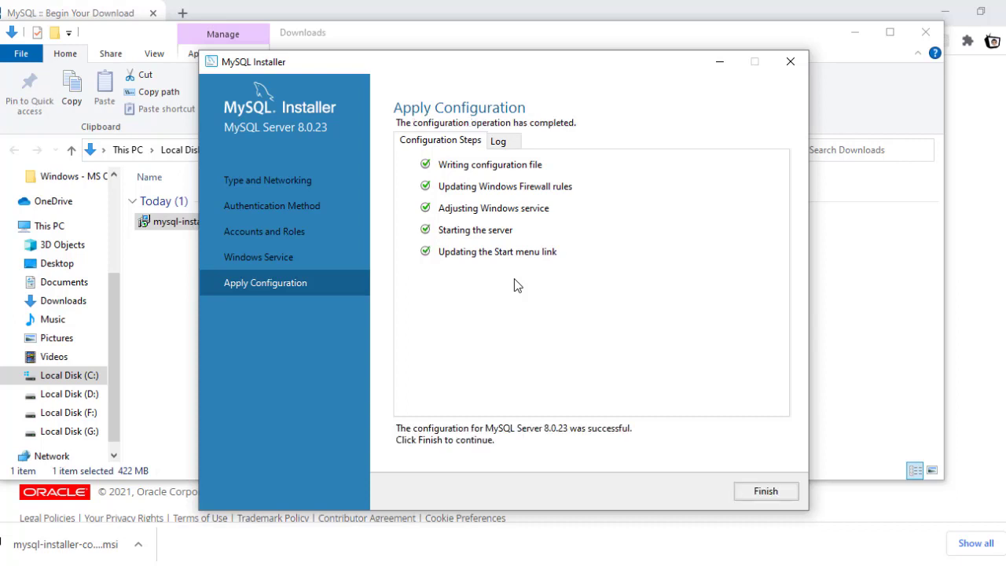
{"action": "mouse_move", "coordinate": [505, 433]}
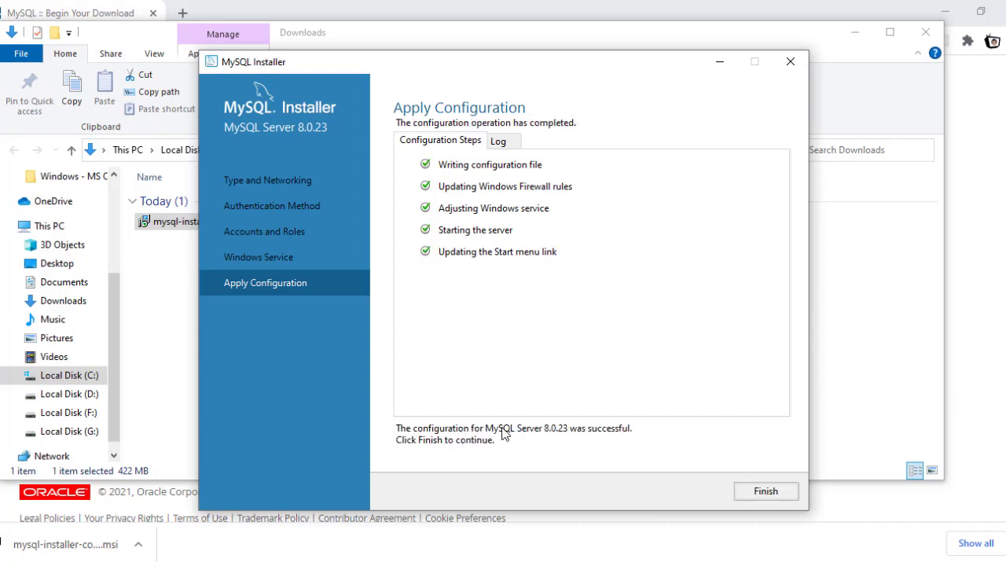
{"action": "mouse_move", "coordinate": [765, 491]}
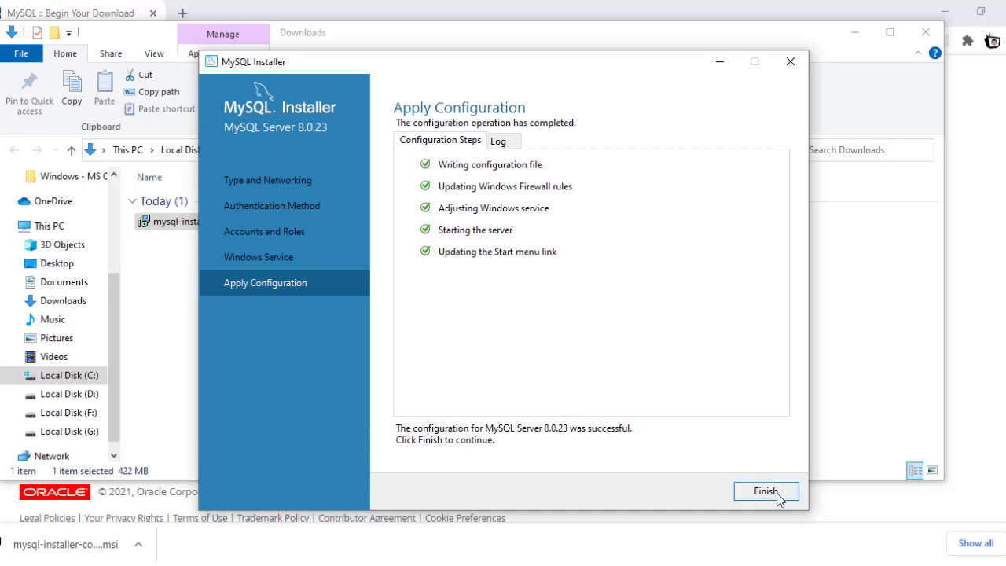
Finish server configuration and skip MySQL Router's InnoDB cluster bootstrap, leaving it unconfigured.
{"action": "left_click", "coordinate": [765, 490]}
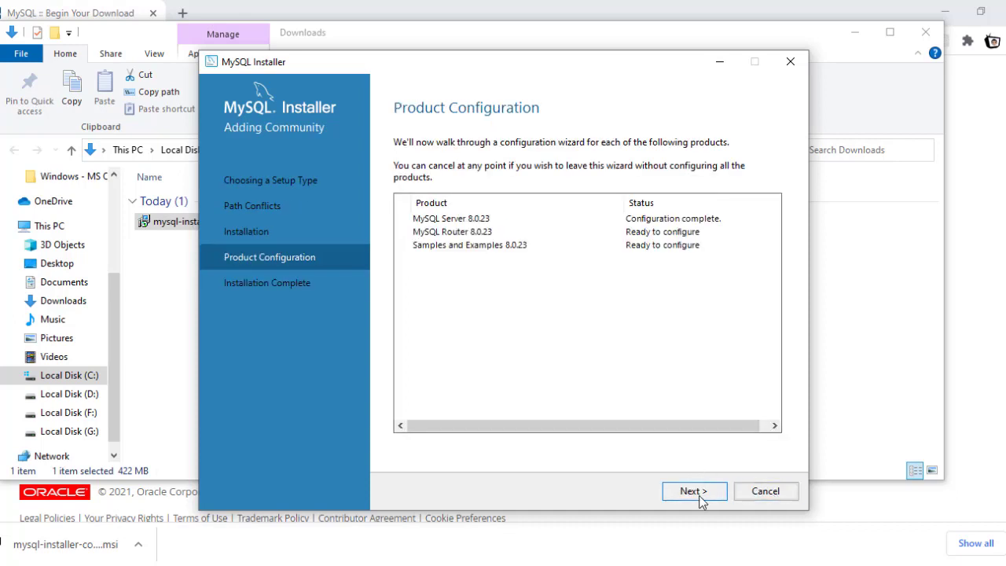
{"action": "mouse_move", "coordinate": [676, 466]}
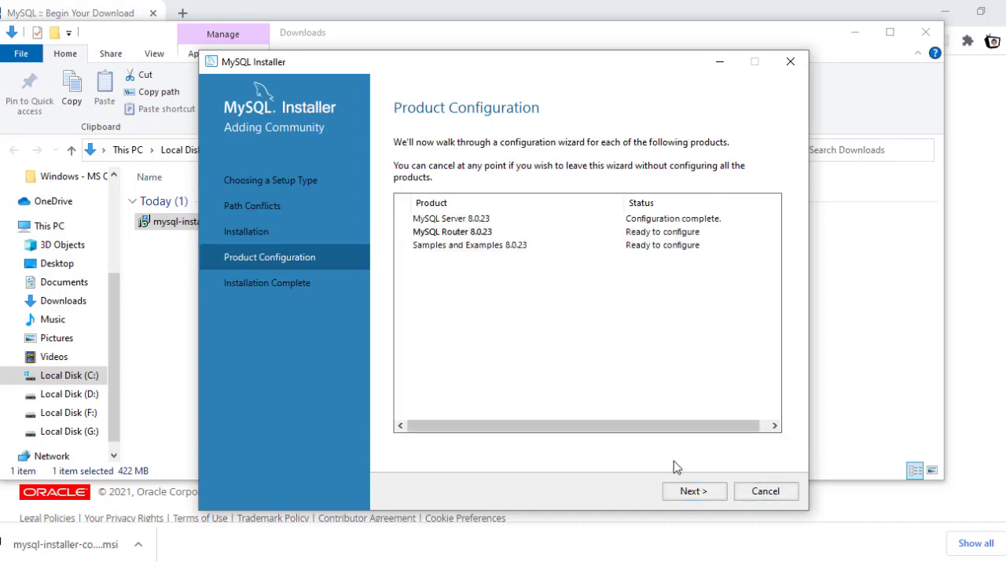
{"action": "left_click", "coordinate": [693, 490]}
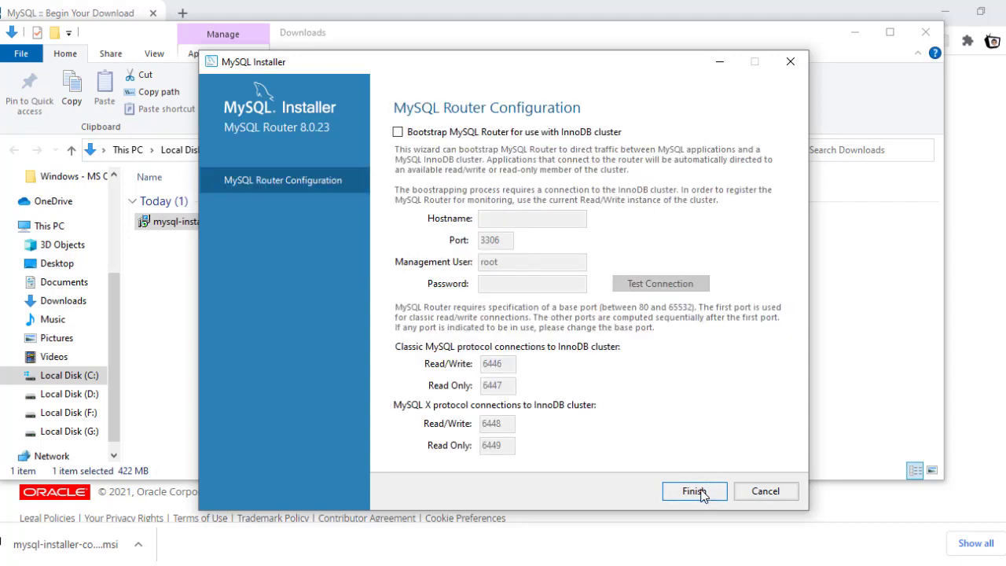
{"action": "left_click", "coordinate": [693, 491]}
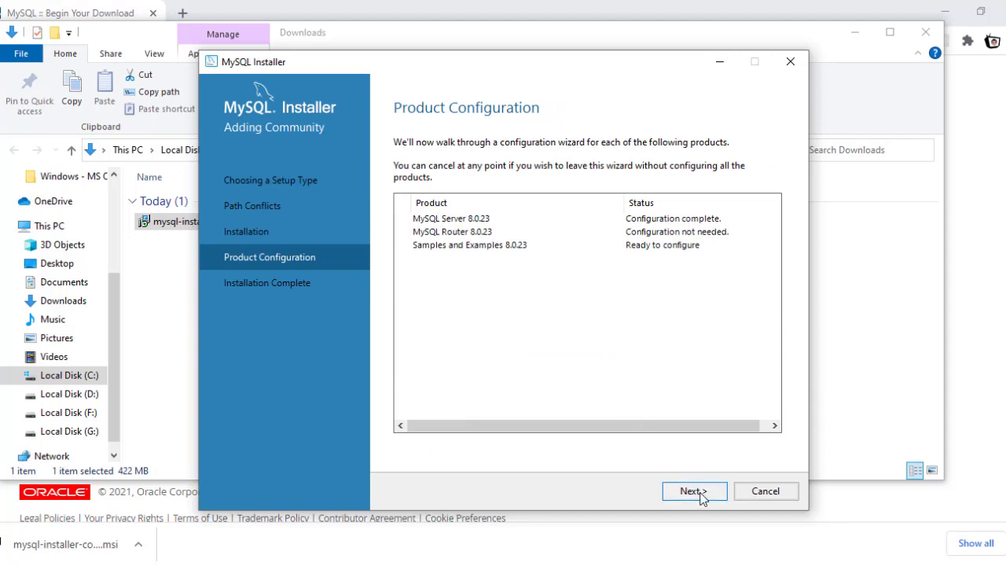
Verify the root credentials against MySQL Server 8.0.23 for Samples and Examples and continue.
{"action": "left_click", "coordinate": [695, 490]}
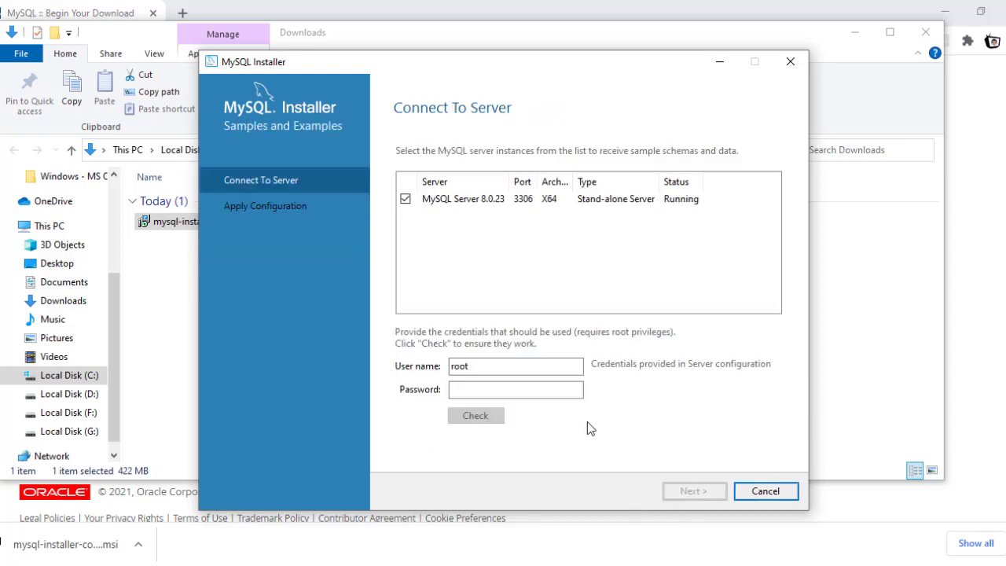
{"action": "mouse_move", "coordinate": [516, 388]}
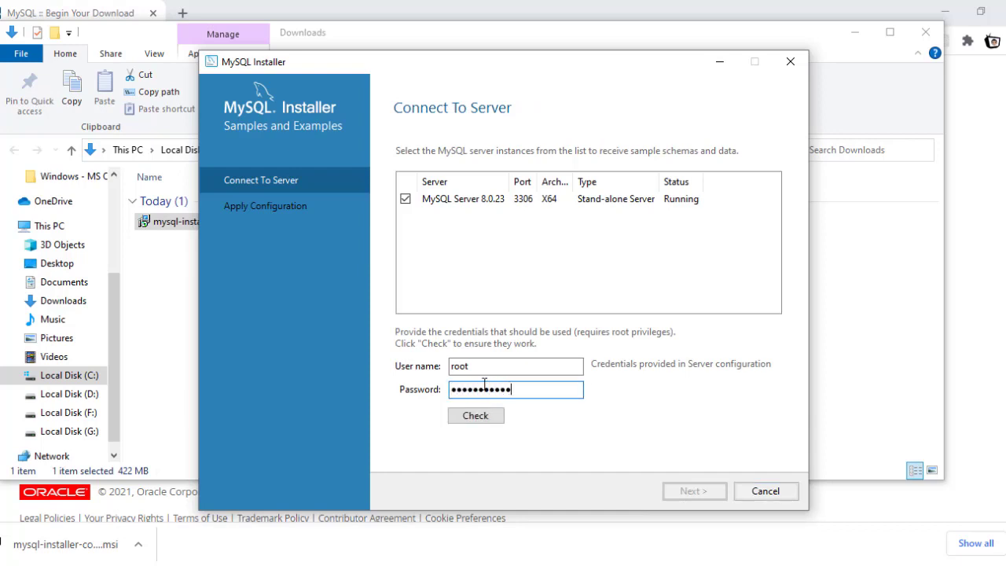
{"action": "left_click", "coordinate": [475, 415]}
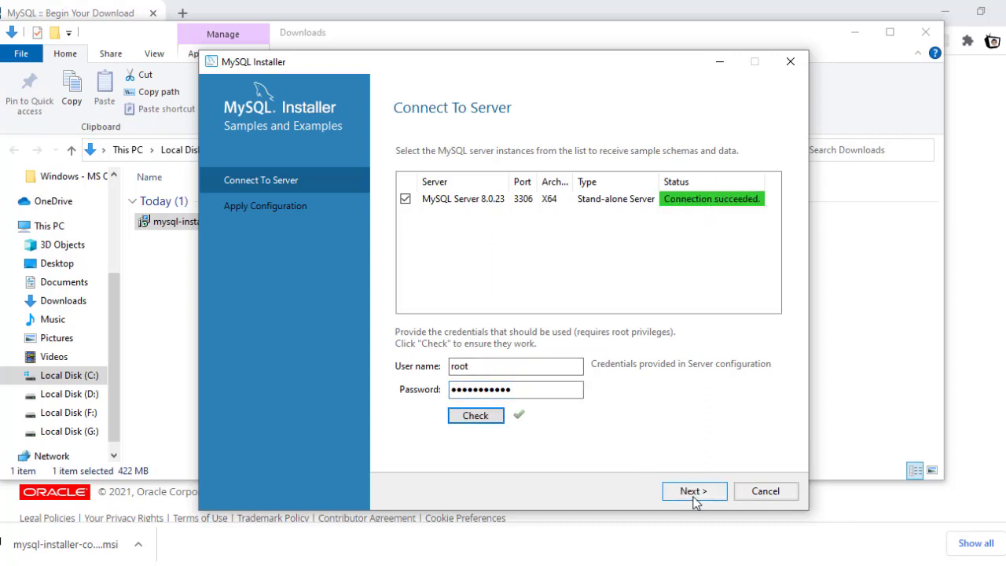
{"action": "left_click", "coordinate": [693, 490]}
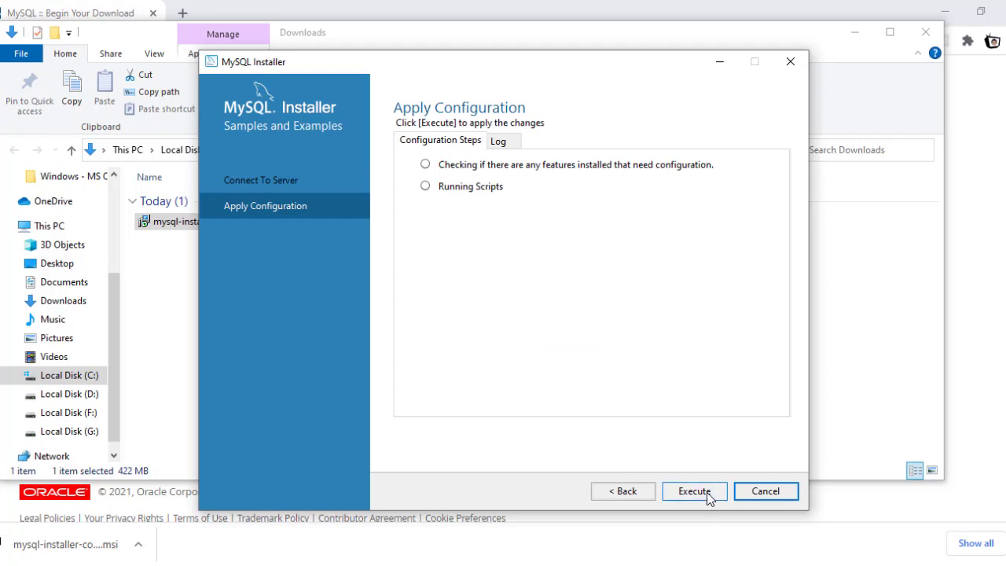
Execute the Samples and Examples configuration and advance to Installation Complete.
{"action": "left_click", "coordinate": [693, 490]}
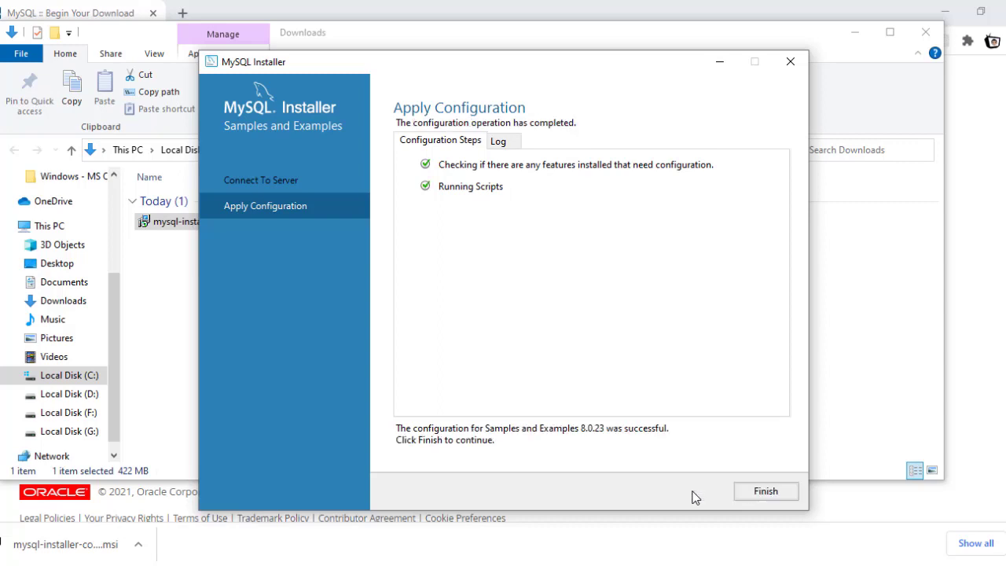
{"action": "mouse_move", "coordinate": [635, 459]}
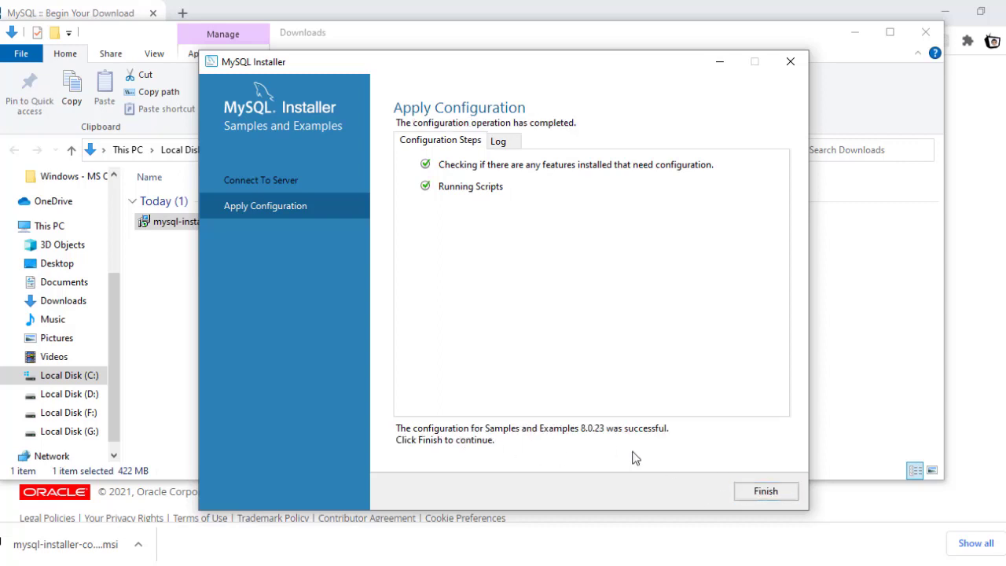
{"action": "left_click", "coordinate": [764, 491]}
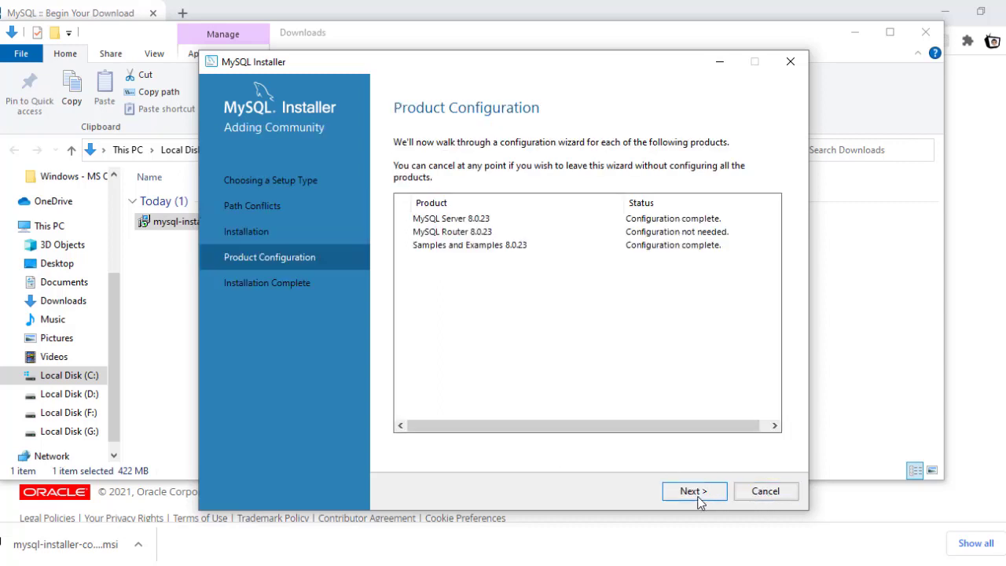
{"action": "left_click", "coordinate": [693, 490]}
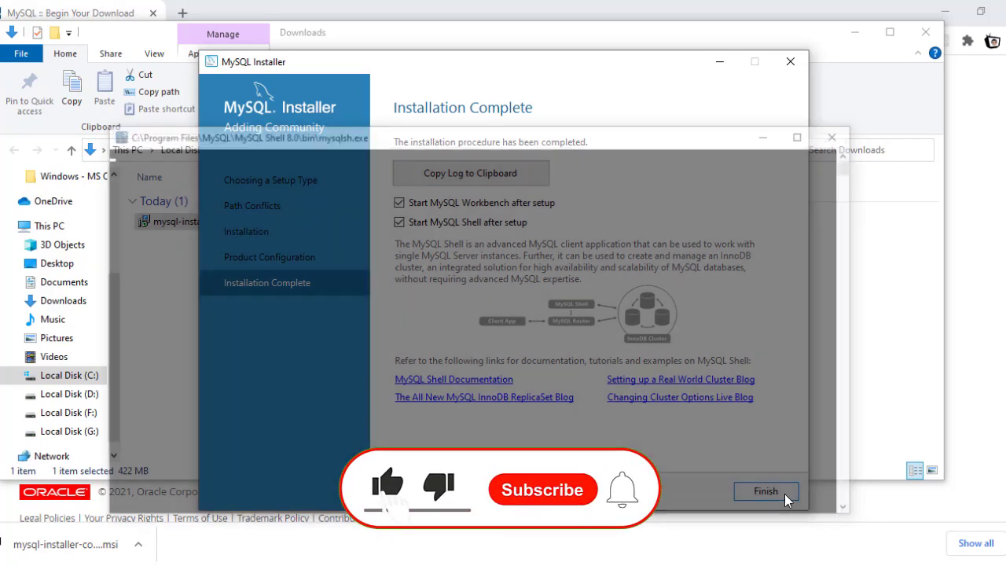
Finish the installer with 'Start MySQL Workbench after setup' so Workbench launches.
{"action": "left_click", "coordinate": [765, 490]}
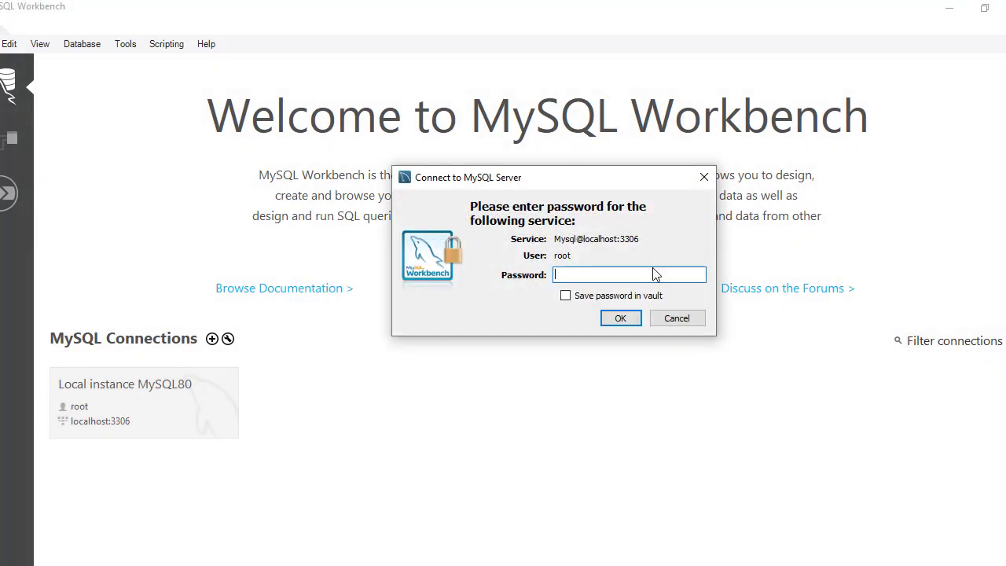
Enter the root password to connect Workbench to the Local instance MySQL80.
{"action": "type", "text": "**"}
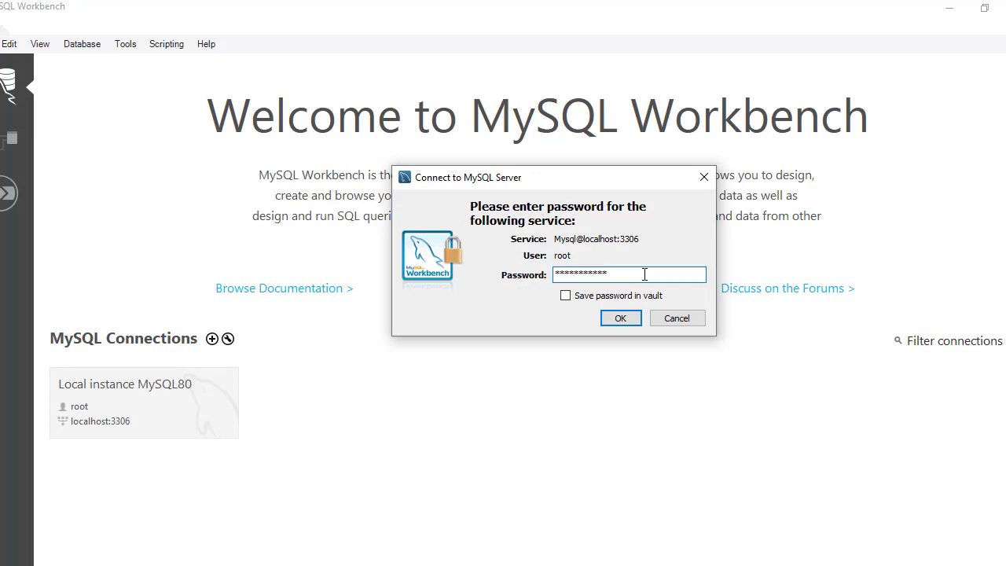
{"action": "left_click", "coordinate": [619, 318]}
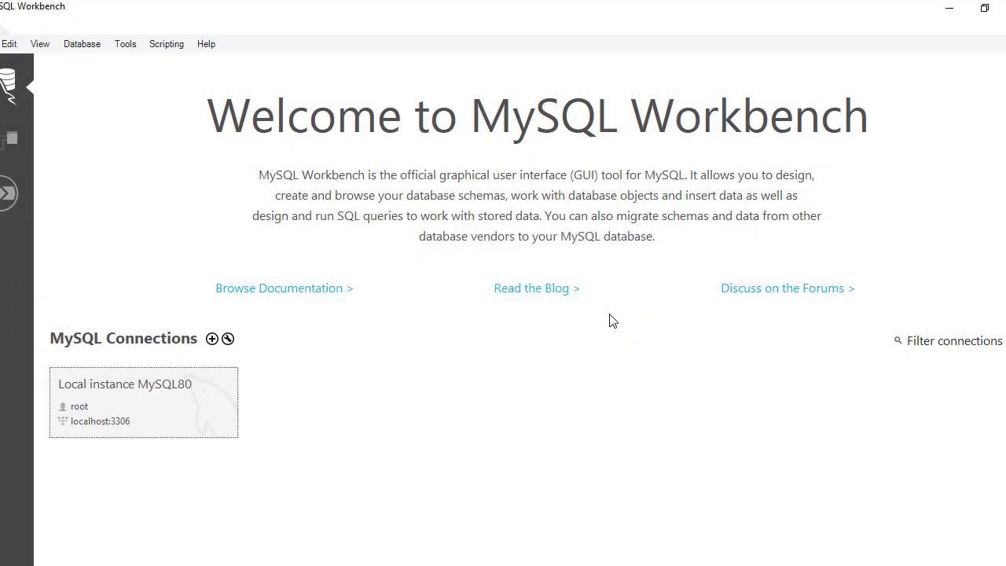
{"action": "mouse_move", "coordinate": [509, 330]}
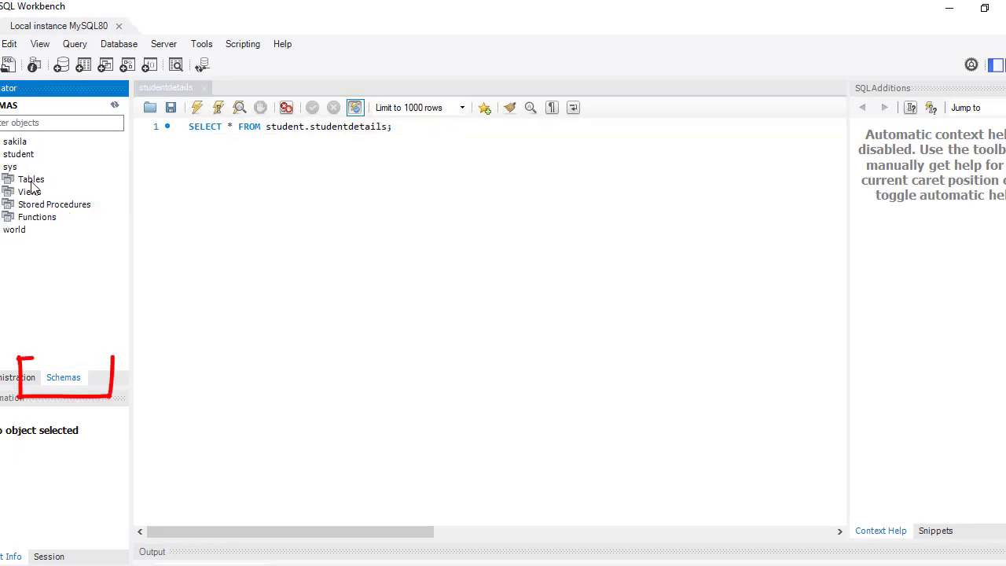
Run 'Select Rows - Limit 1000' on the sys_config table in the sys schema.
{"action": "left_click", "coordinate": [31, 179]}
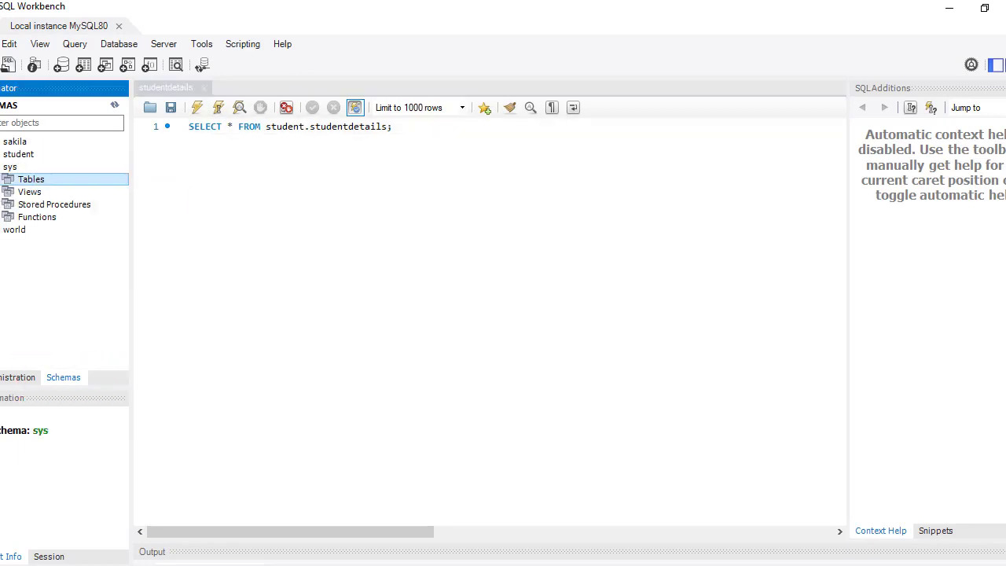
{"action": "left_click", "coordinate": [9, 166]}
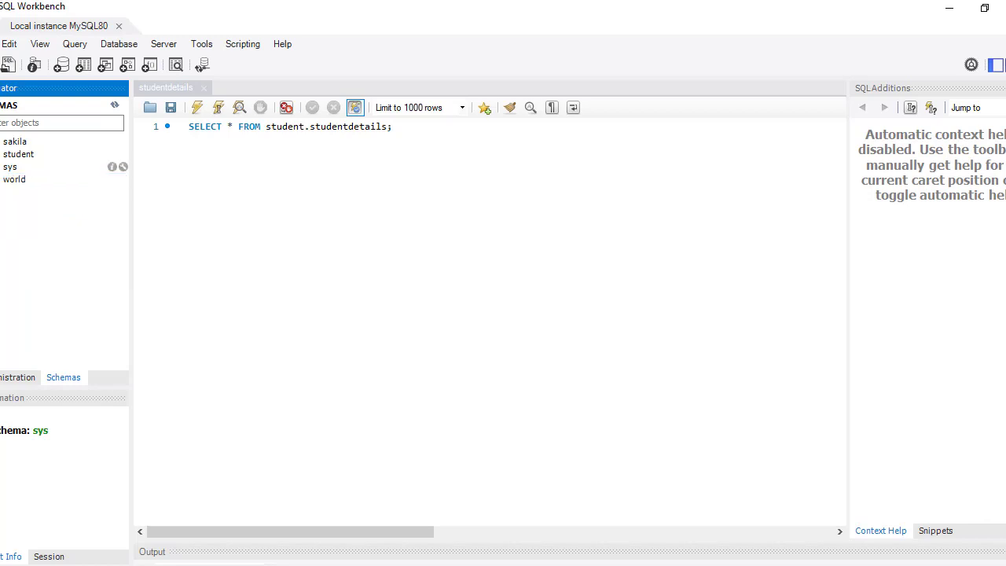
{"action": "left_click", "coordinate": [9, 167]}
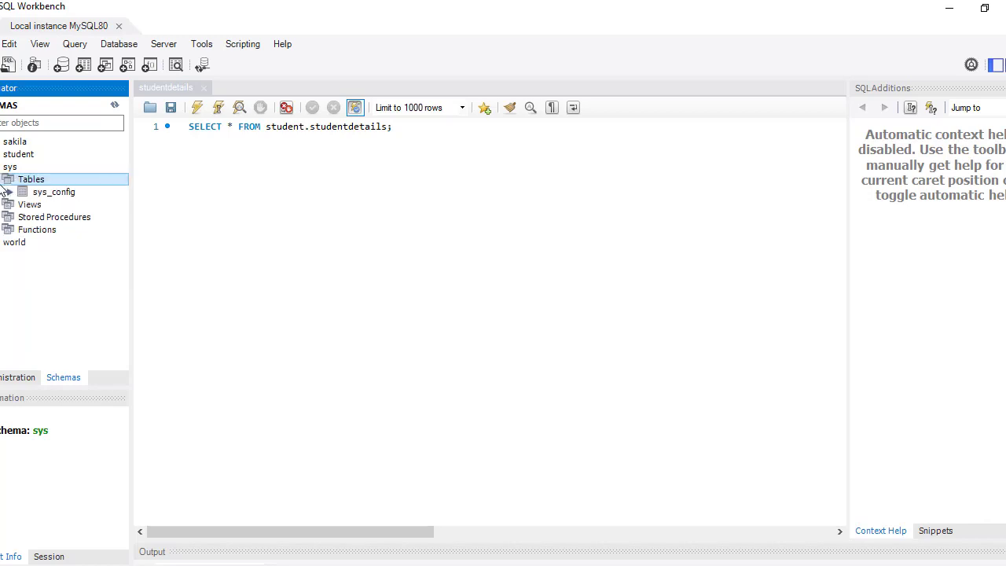
{"action": "right_click", "coordinate": [54, 192]}
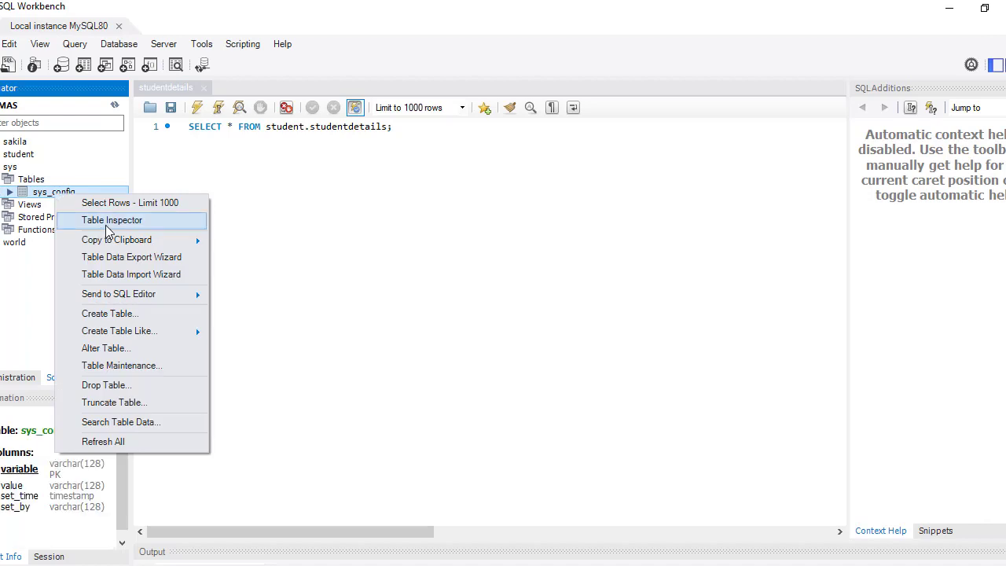
{"action": "left_click", "coordinate": [129, 201]}
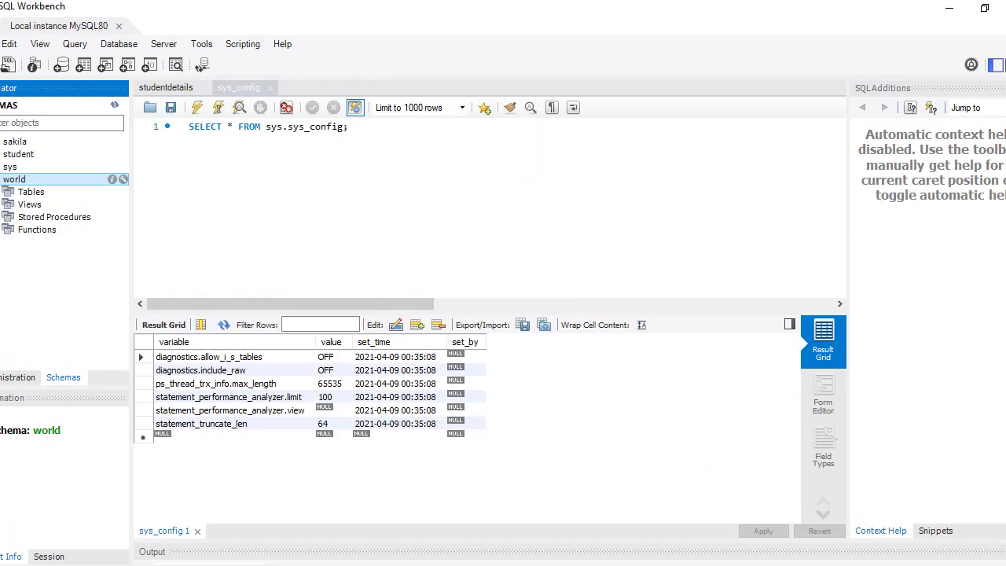
Expand the world schema to list its tables.
{"action": "left_click", "coordinate": [8, 192]}
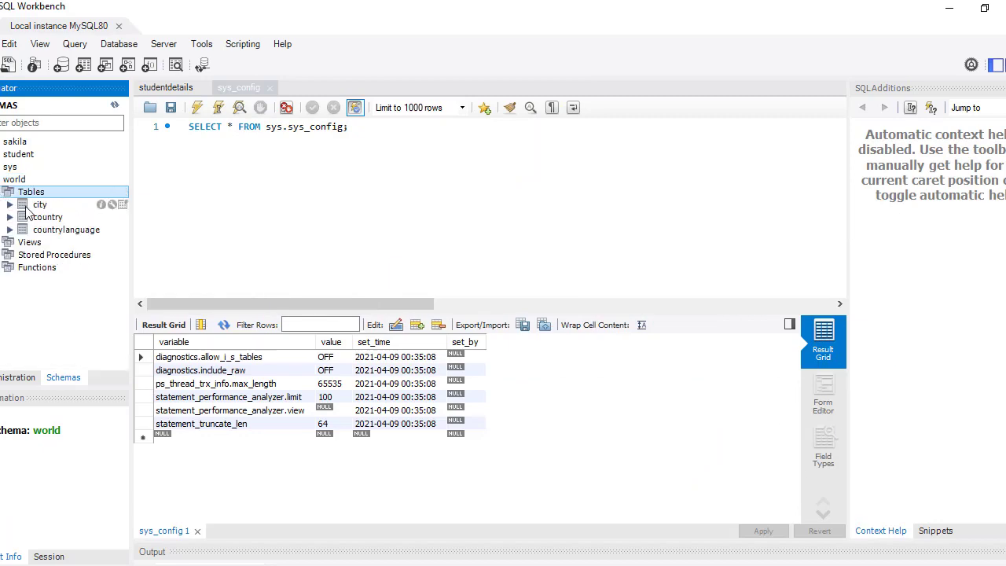